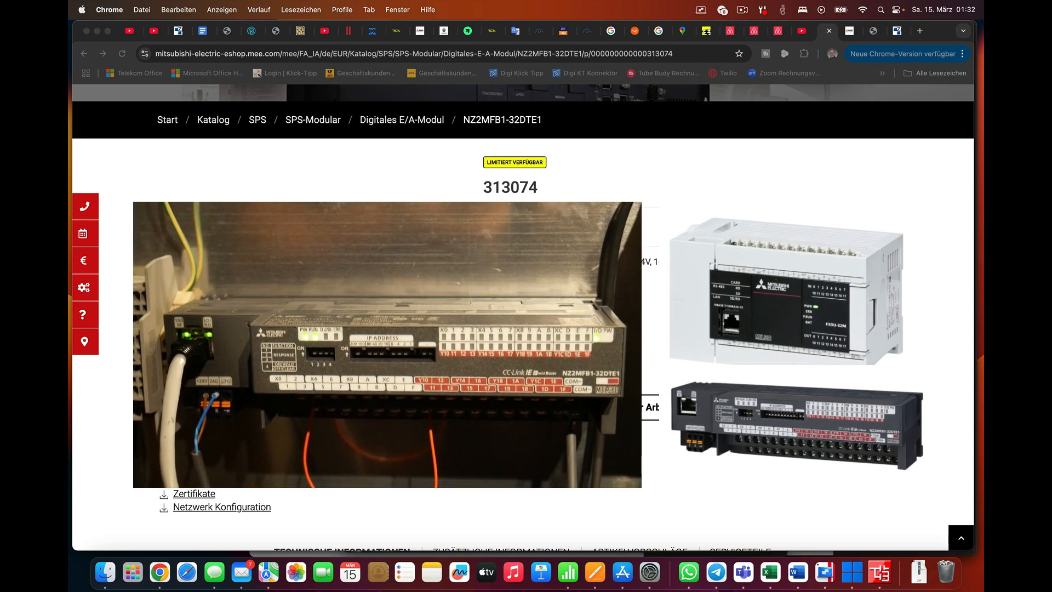
# - Switch from the NZ2MFB1-32DTE1 eShop product page to the remote I/O module user's manual PDF
pyautogui.click(387, 344)
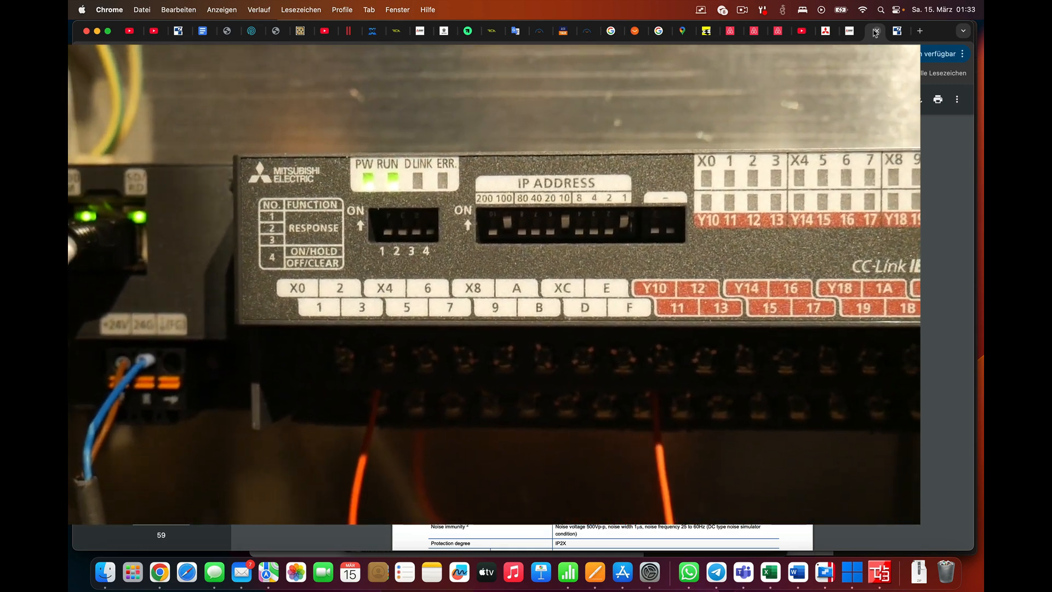
# - Go to the manual's page 56 DC input/transistor output specifications and scroll on to the page 58 wiring diagram
pyautogui.click(875, 30)
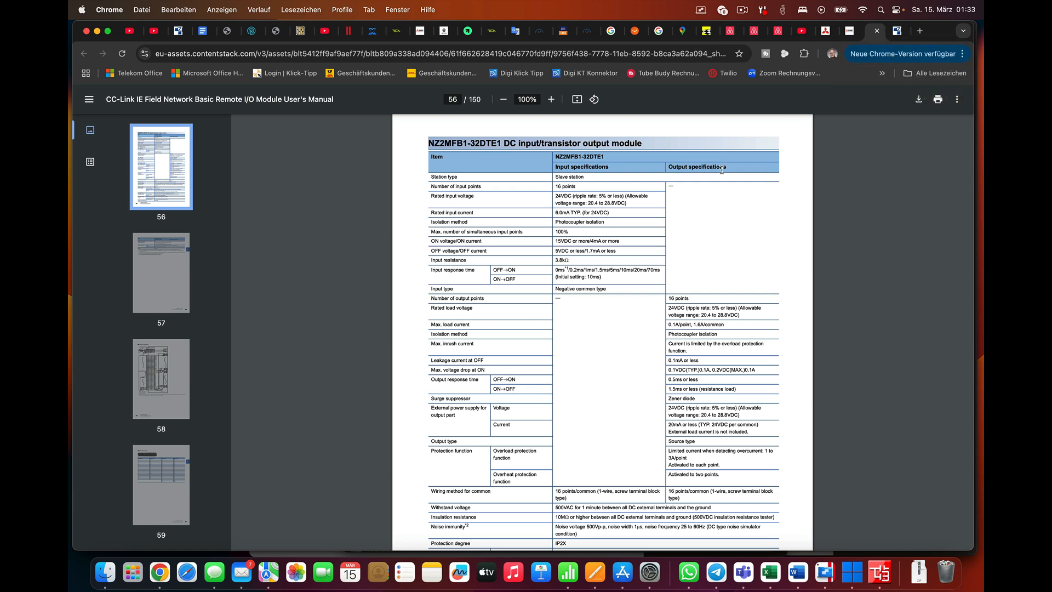
pyautogui.moveTo(618, 217)
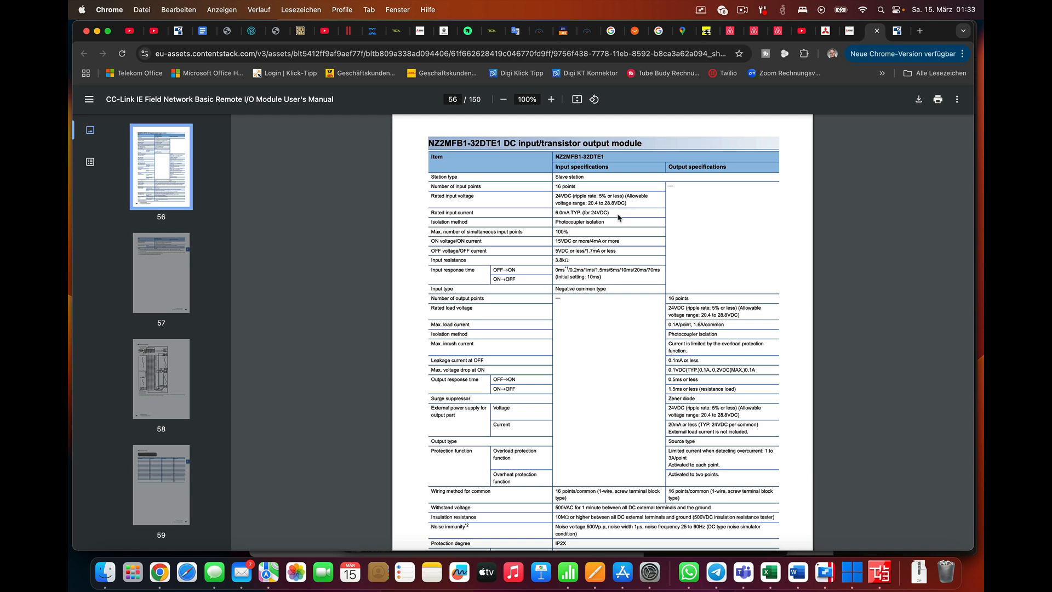
pyautogui.moveTo(600, 214)
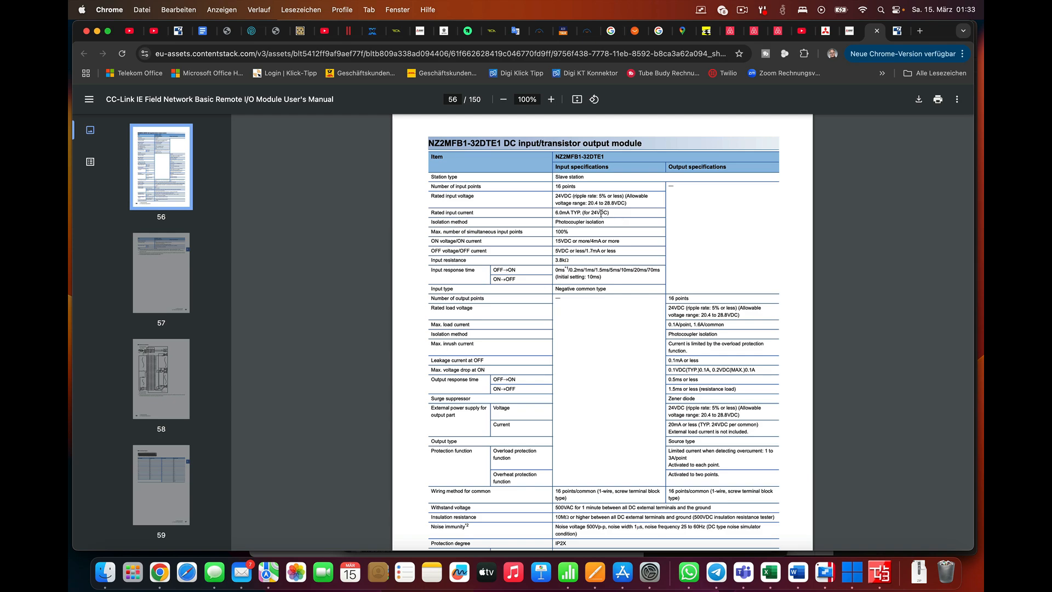
pyautogui.scroll(-3)
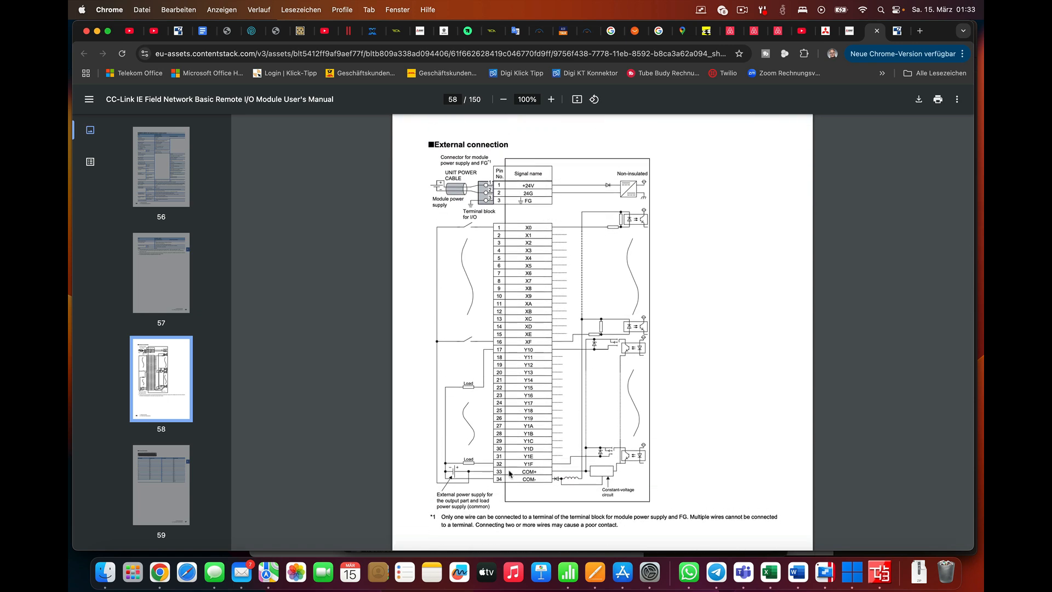
pyautogui.moveTo(548, 192)
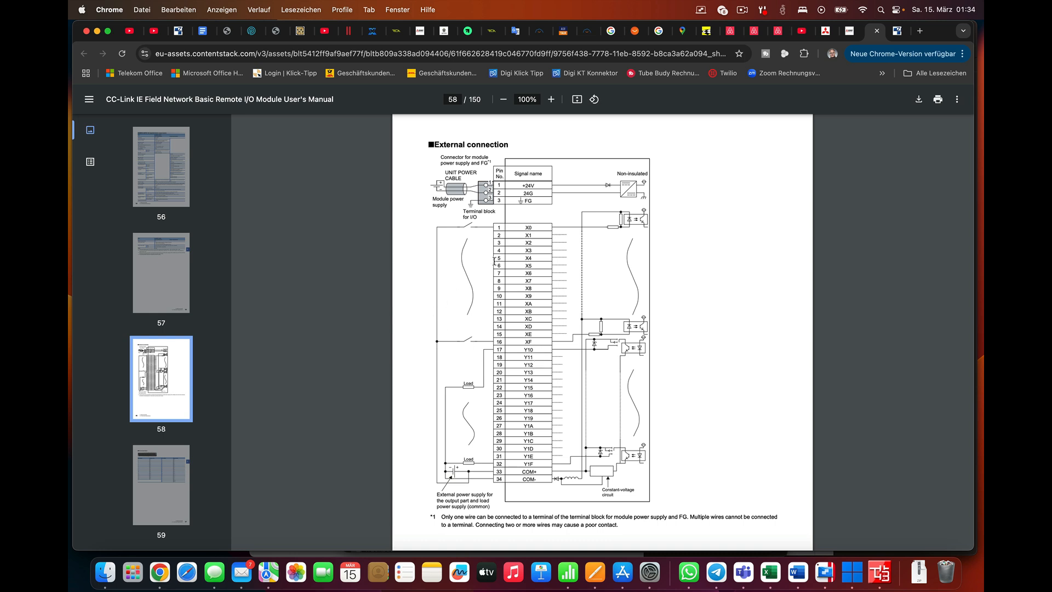
pyautogui.moveTo(533, 295)
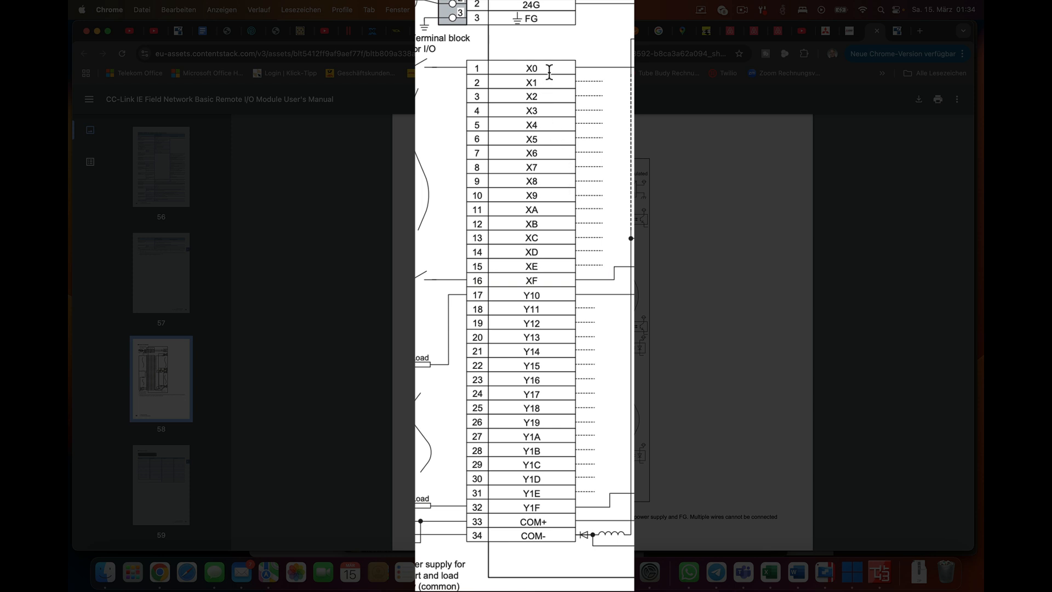
pyautogui.moveTo(541, 289)
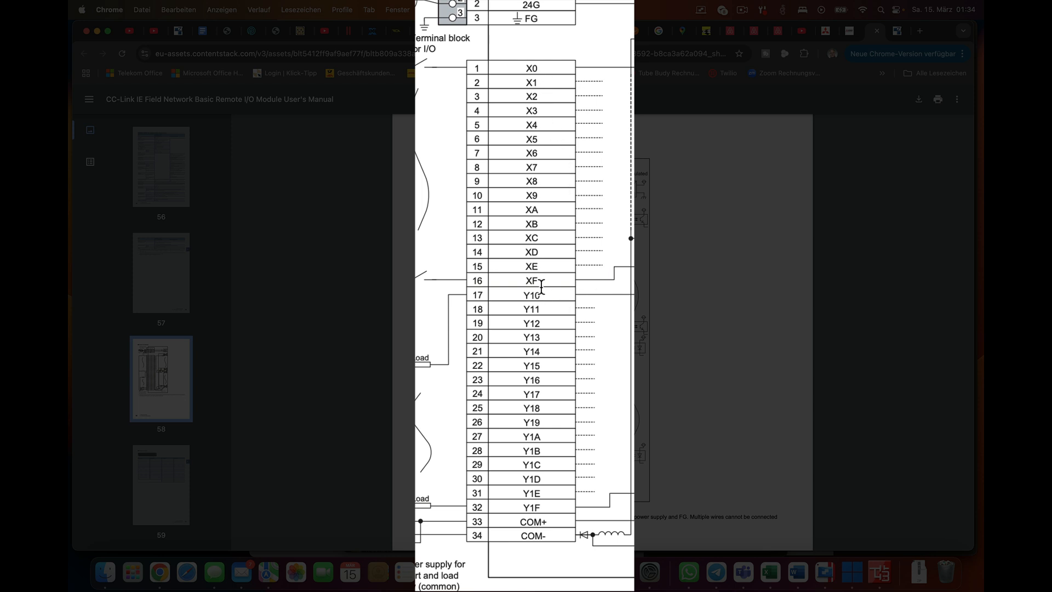
pyautogui.moveTo(566, 99)
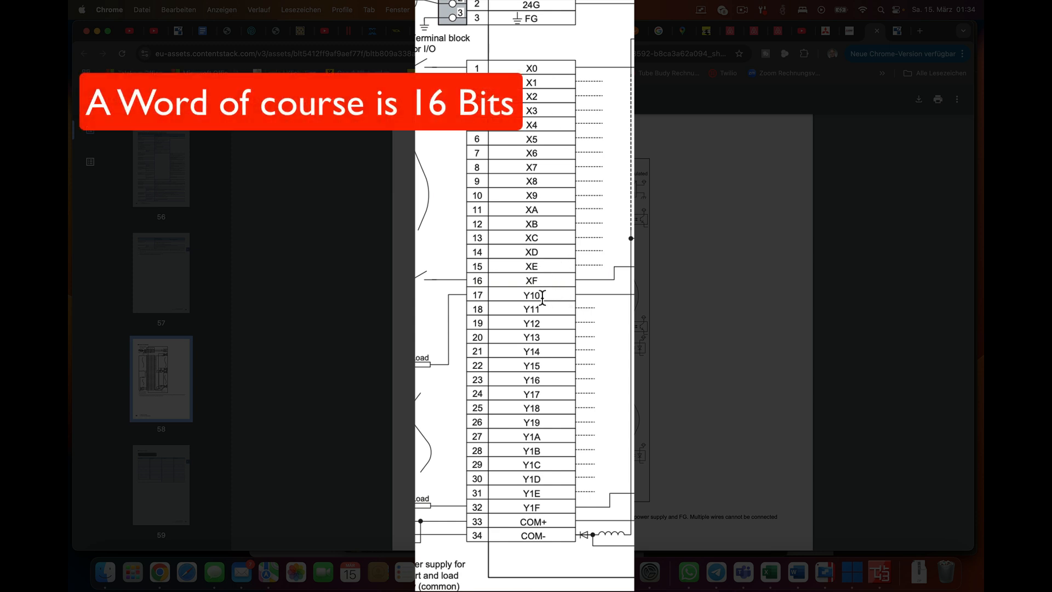
pyautogui.moveTo(543, 507)
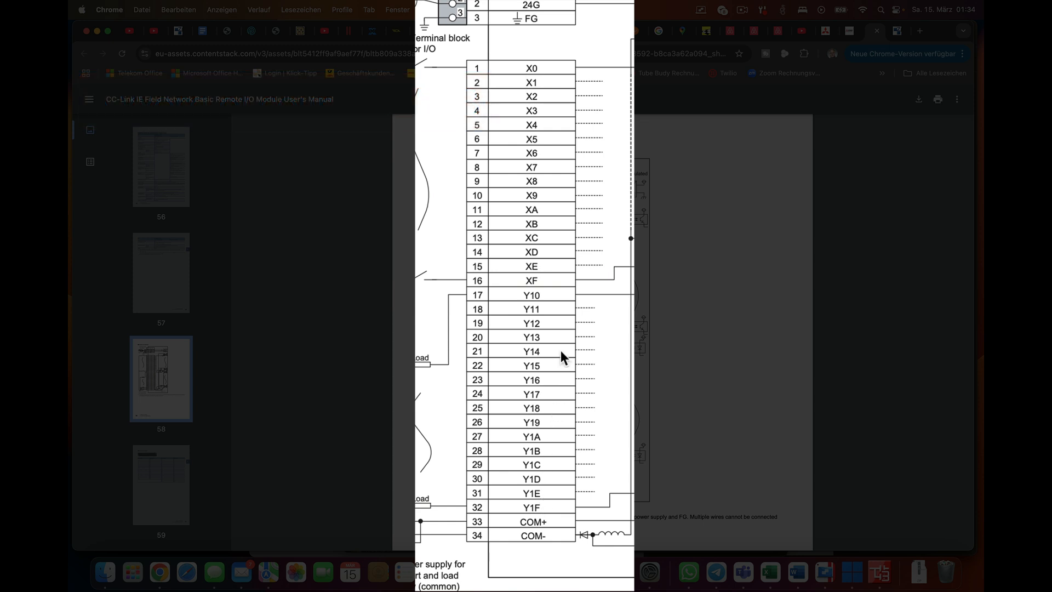
pyautogui.moveTo(553, 300)
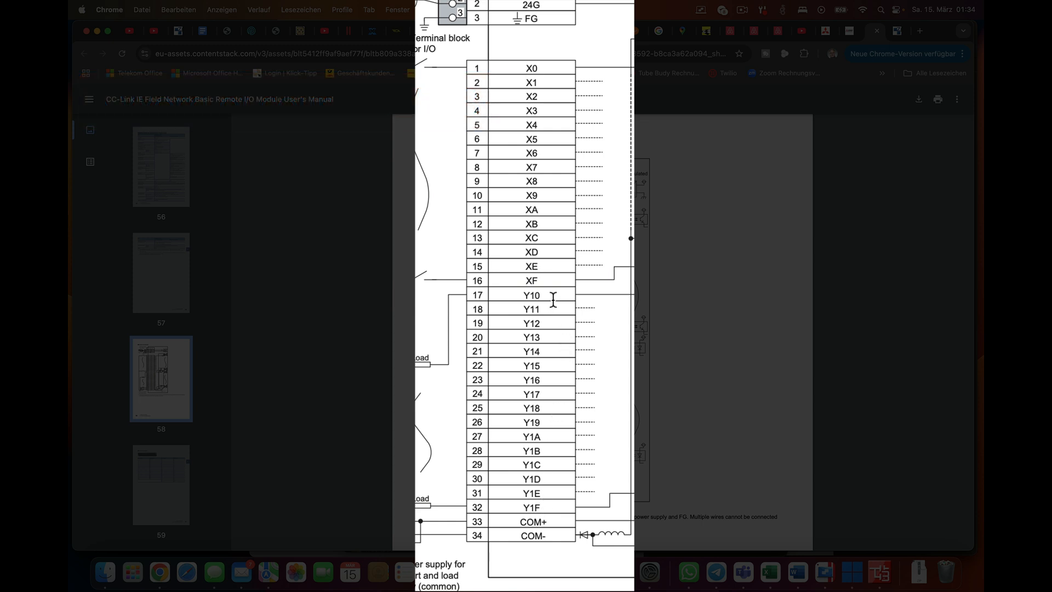
pyautogui.moveTo(570, 312)
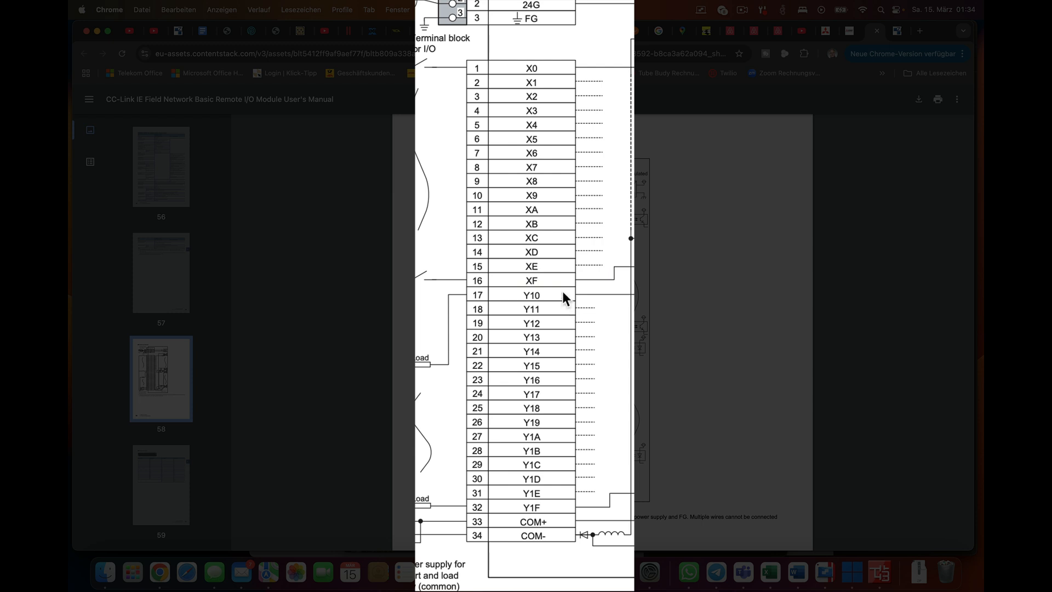
pyautogui.moveTo(570, 220)
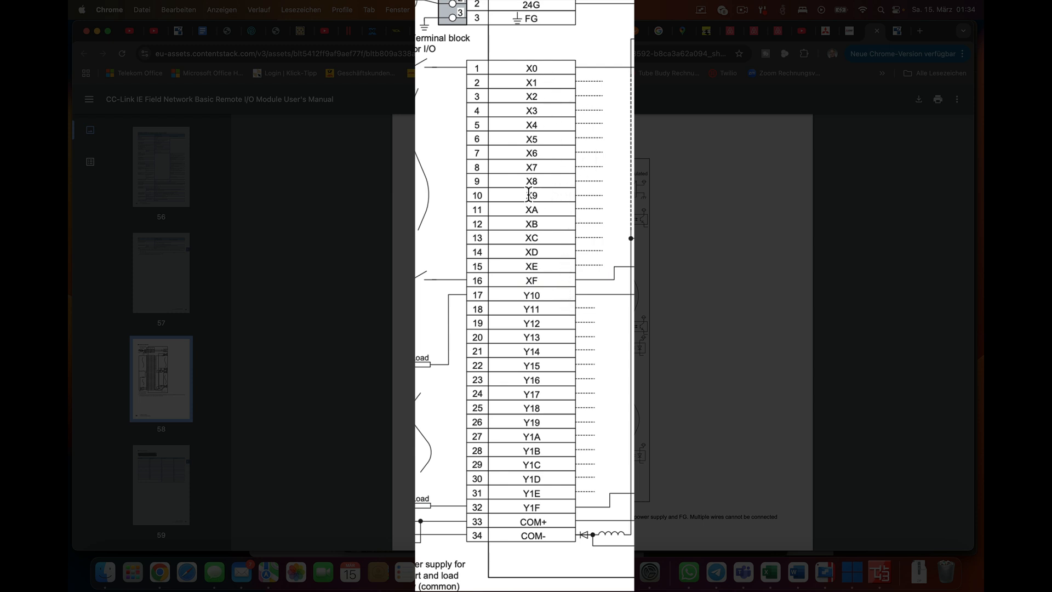
pyautogui.moveTo(548, 297)
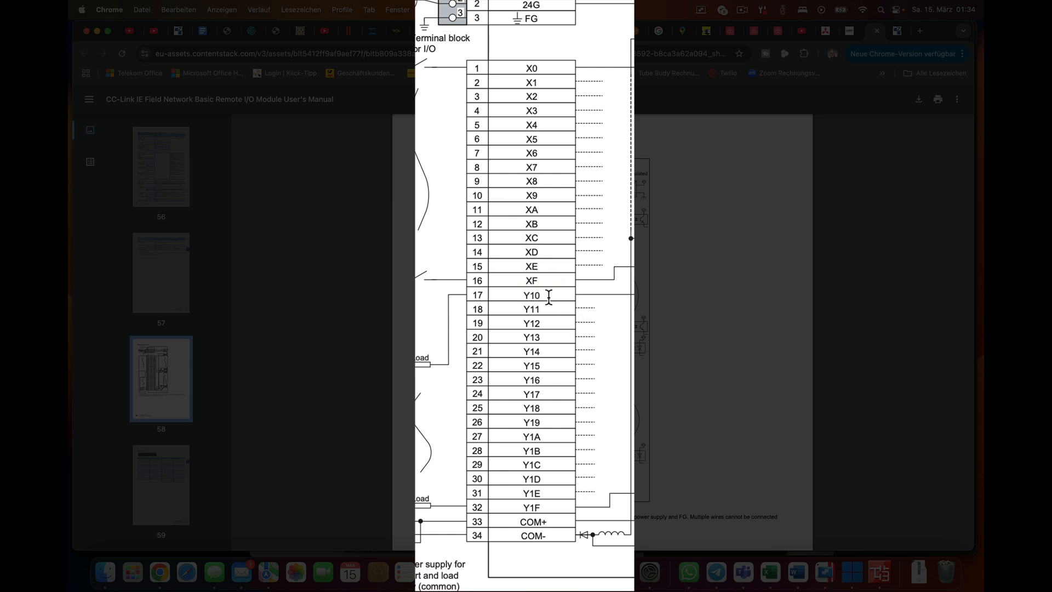
pyautogui.moveTo(559, 302)
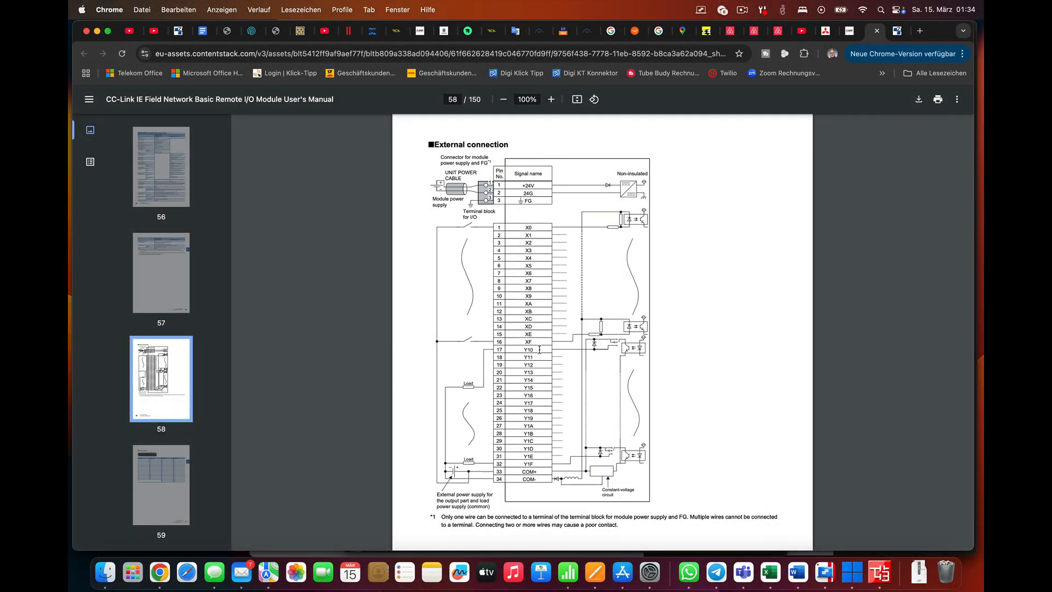
pyautogui.moveTo(883, 549)
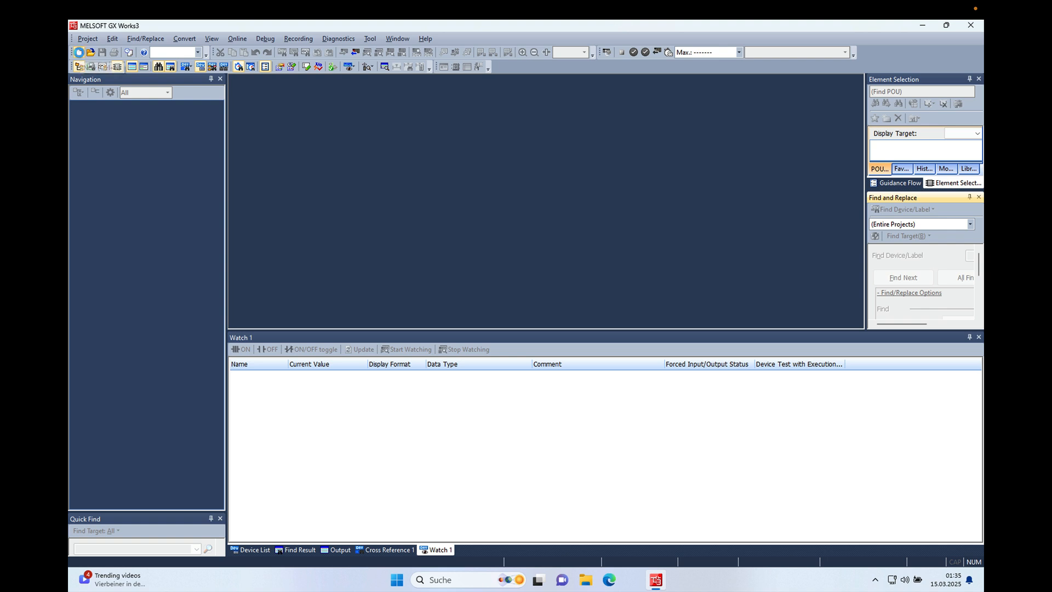
# - Create a new FX5CPU-series FX5U ladder project and accept the FX5UCPU module and label notices
pyautogui.click(79, 51)
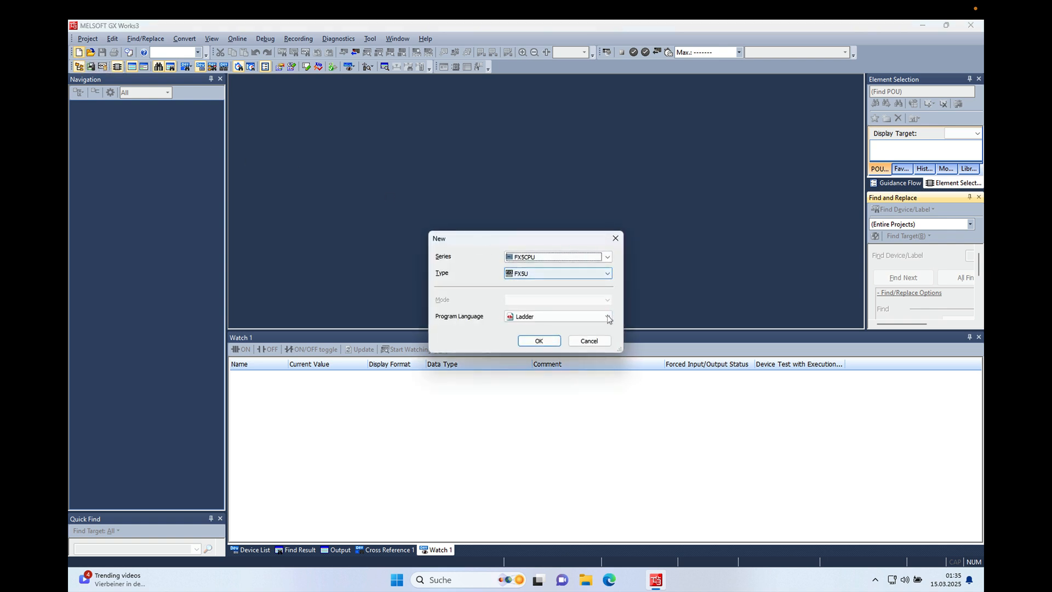
pyautogui.moveTo(488, 269)
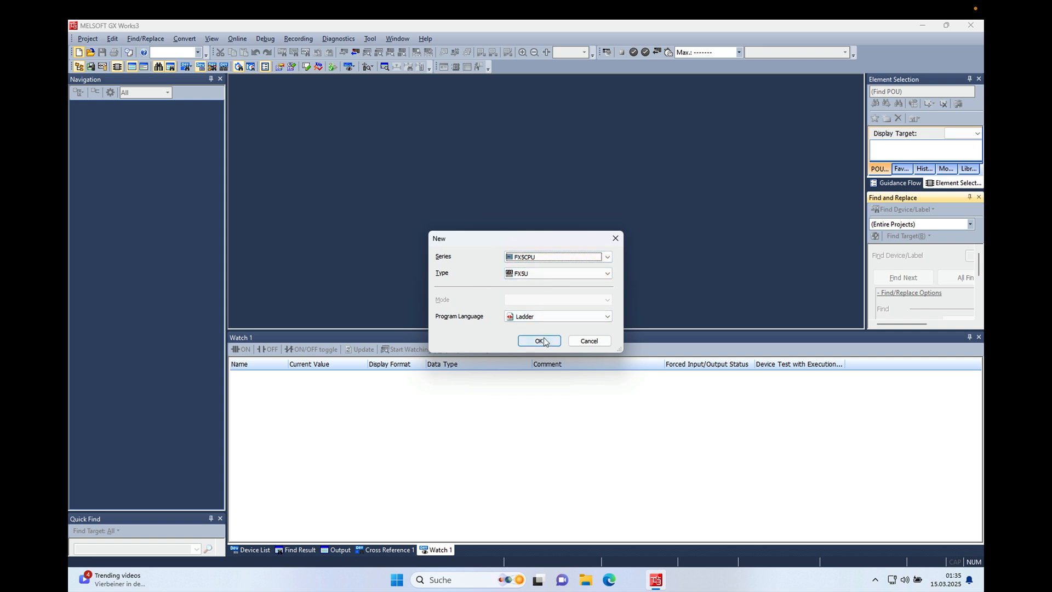
pyautogui.click(539, 341)
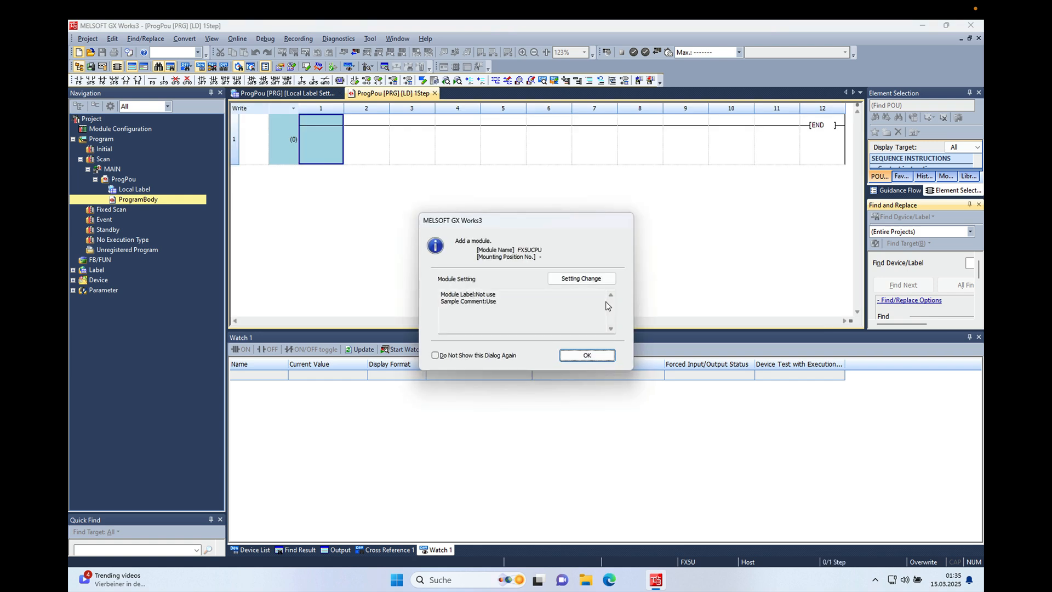
pyautogui.click(585, 355)
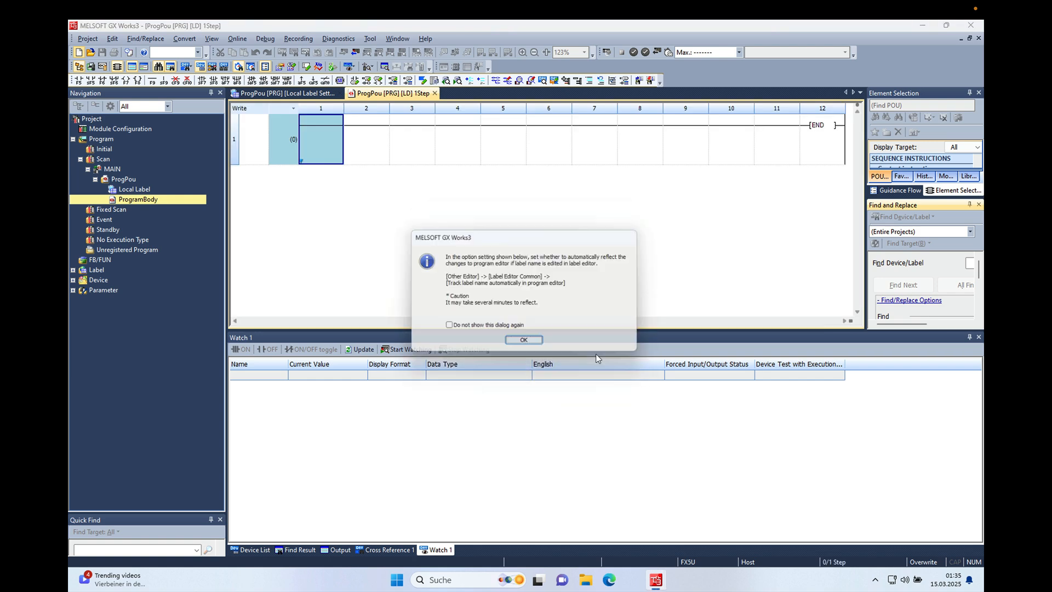
pyautogui.click(523, 340)
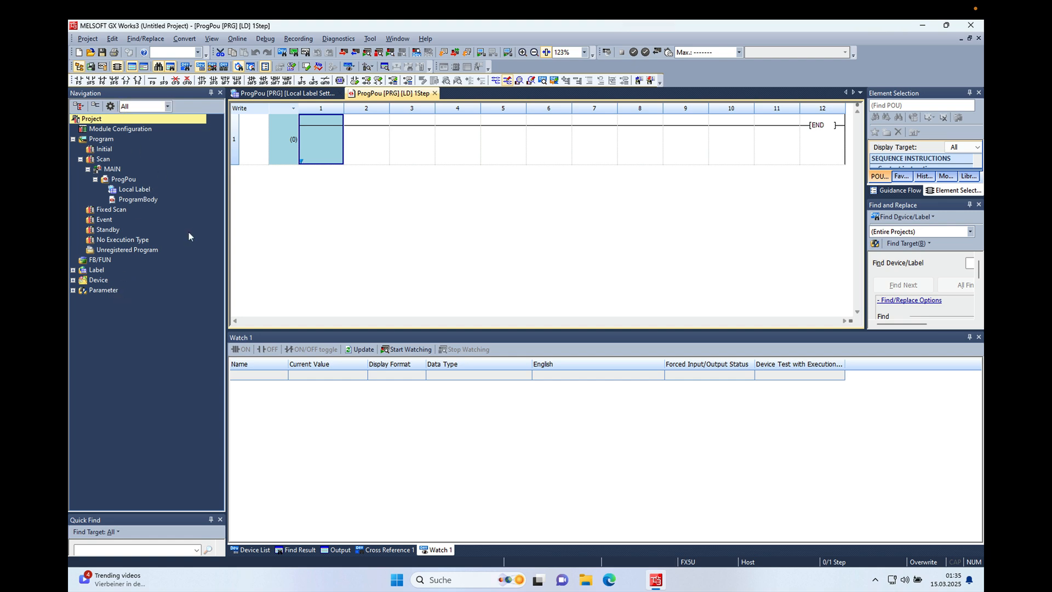
# - Expand Parameter > FX5UCPU > Module Parameter and bring up the Ethernet Port settings
pyautogui.click(104, 290)
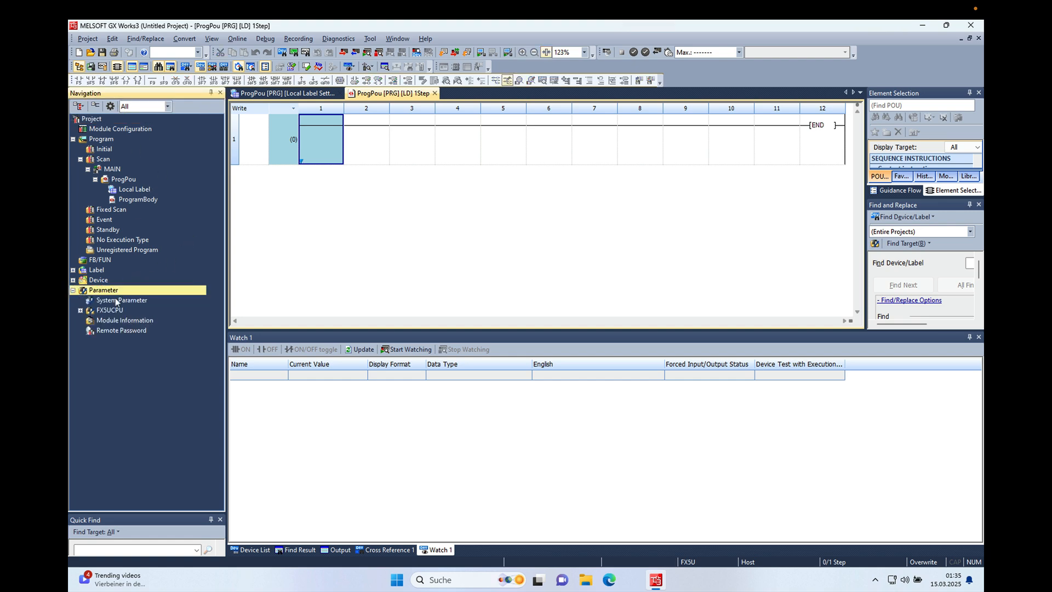
pyautogui.click(81, 310)
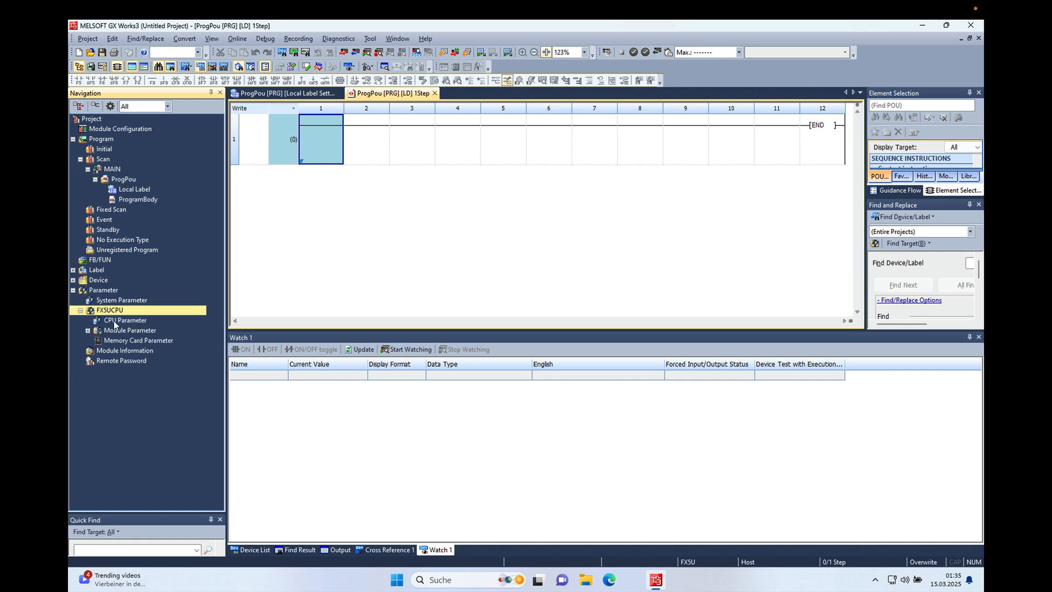
pyautogui.click(89, 329)
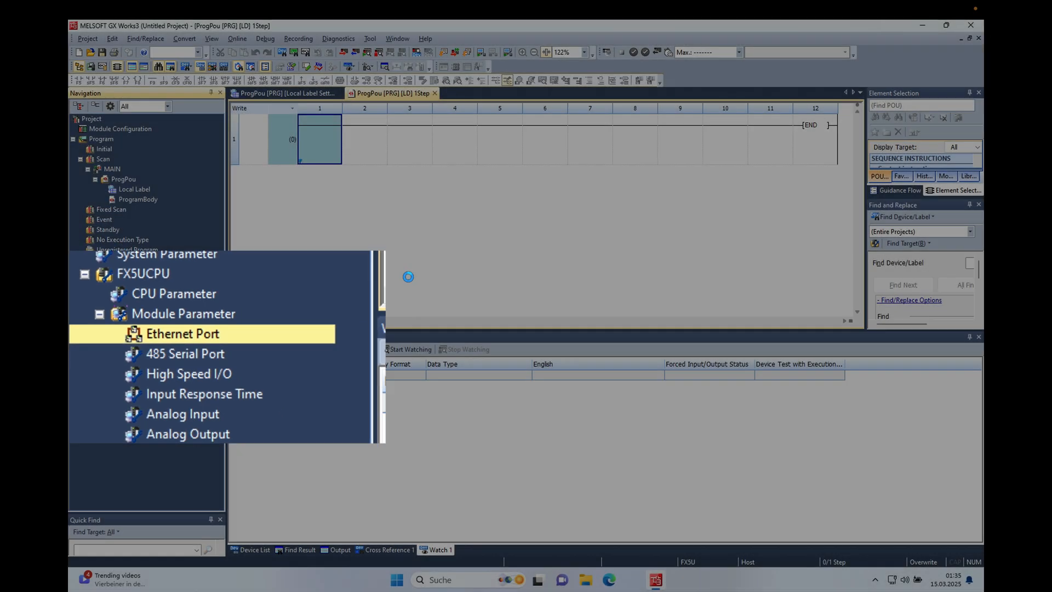
pyautogui.doubleClick(182, 334)
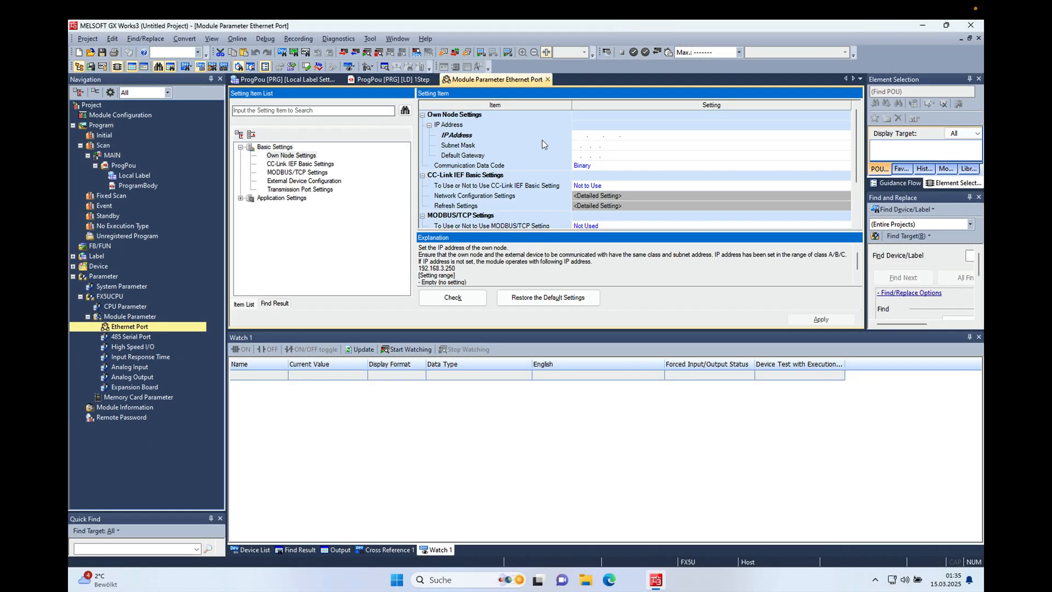
pyautogui.moveTo(504, 141)
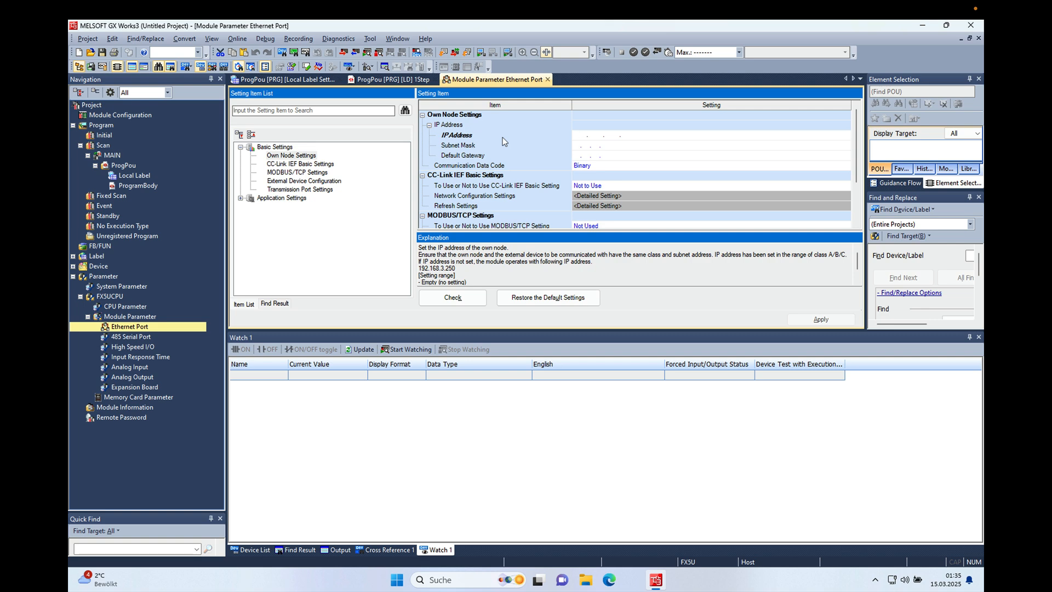
# - Enter own node IP address 192.168.3.250 and subnet mask 255.255.255.0
pyautogui.click(598, 135)
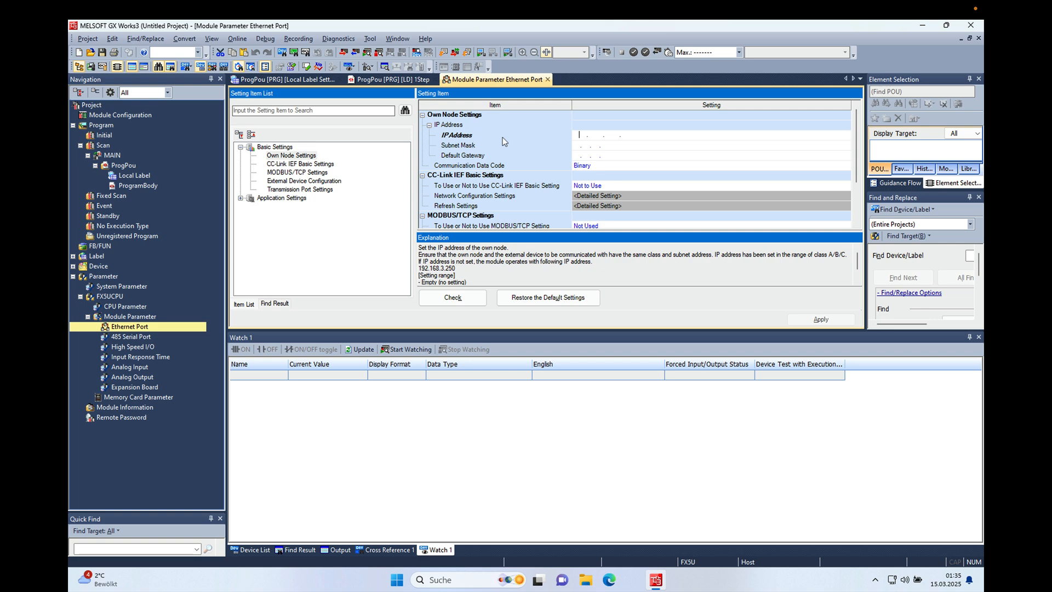
pyautogui.write('192')
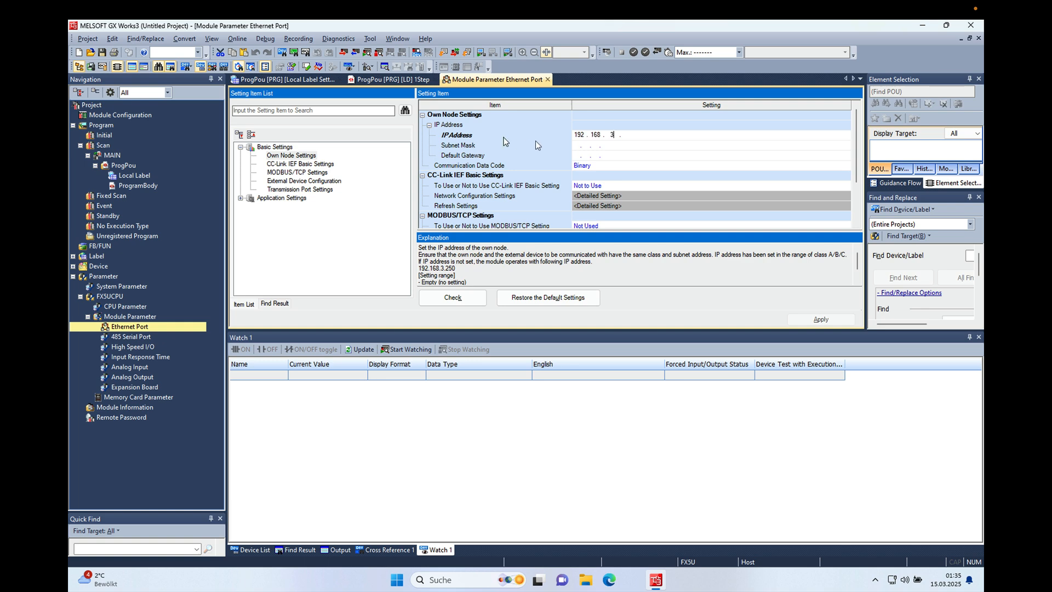
pyautogui.write('250')
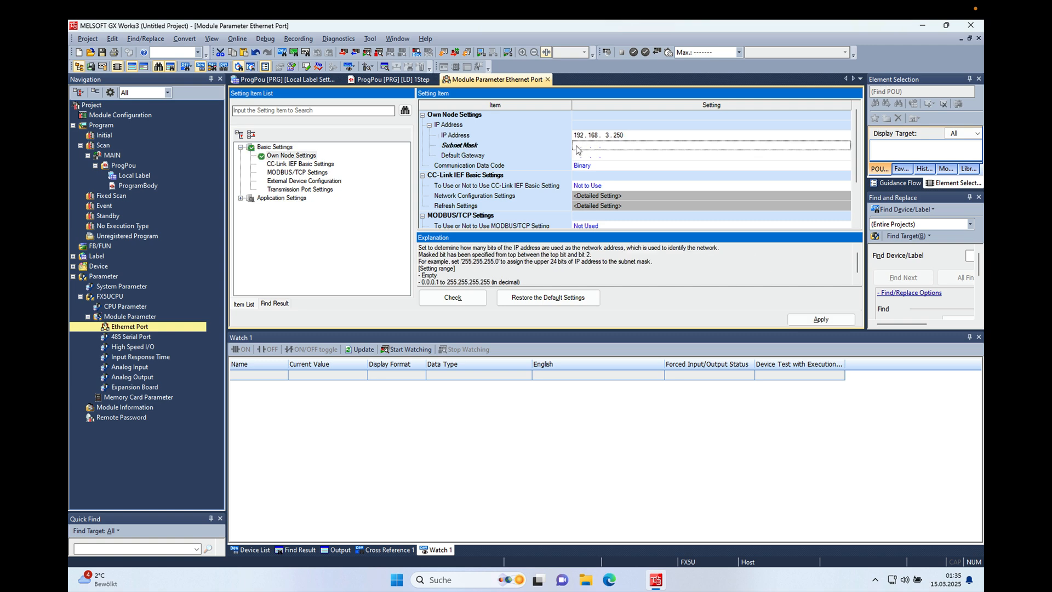
pyautogui.write('255.255.2')
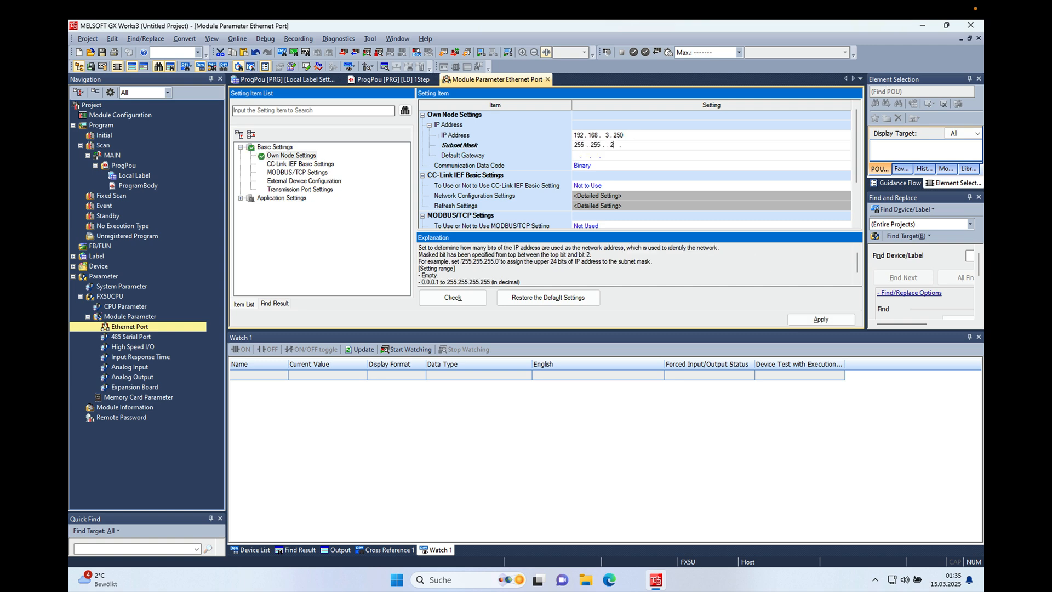
pyautogui.write('55')
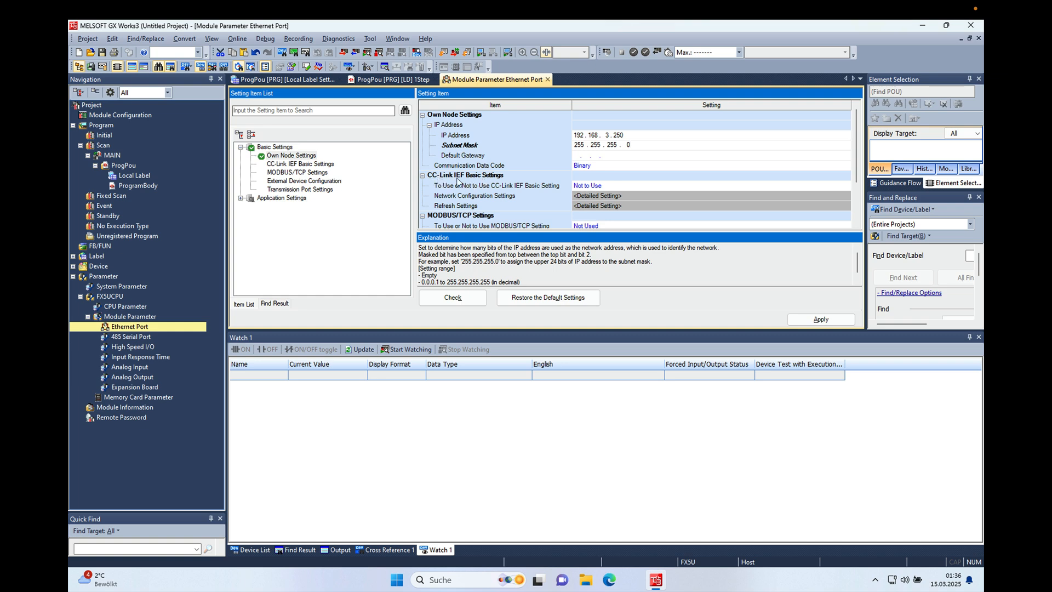
pyautogui.moveTo(617, 191)
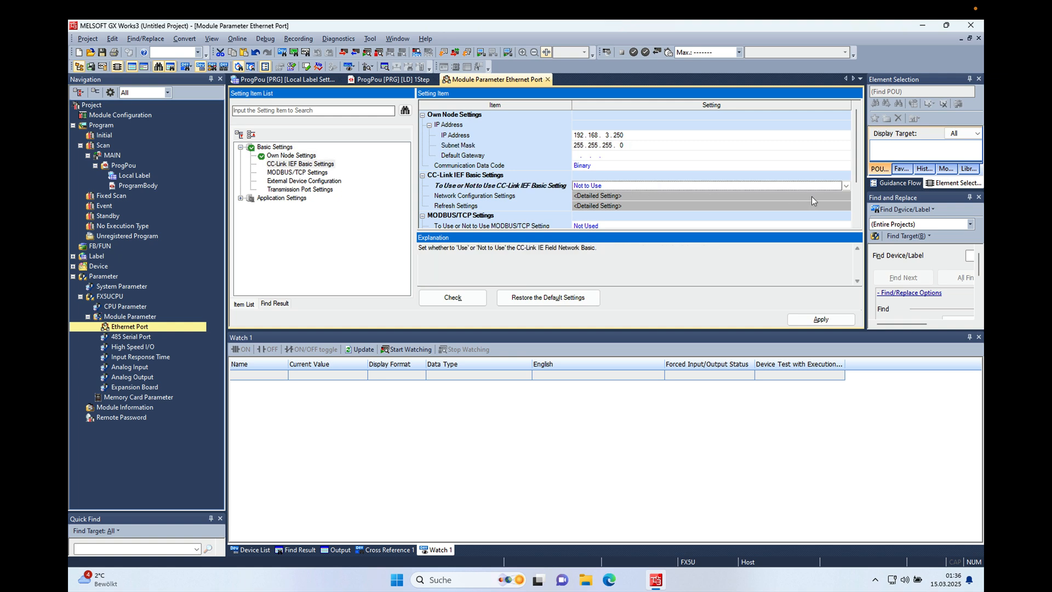
# - Set the CC-Link IEF Basic 'To Use or Not to Use' option to Use
pyautogui.click(845, 185)
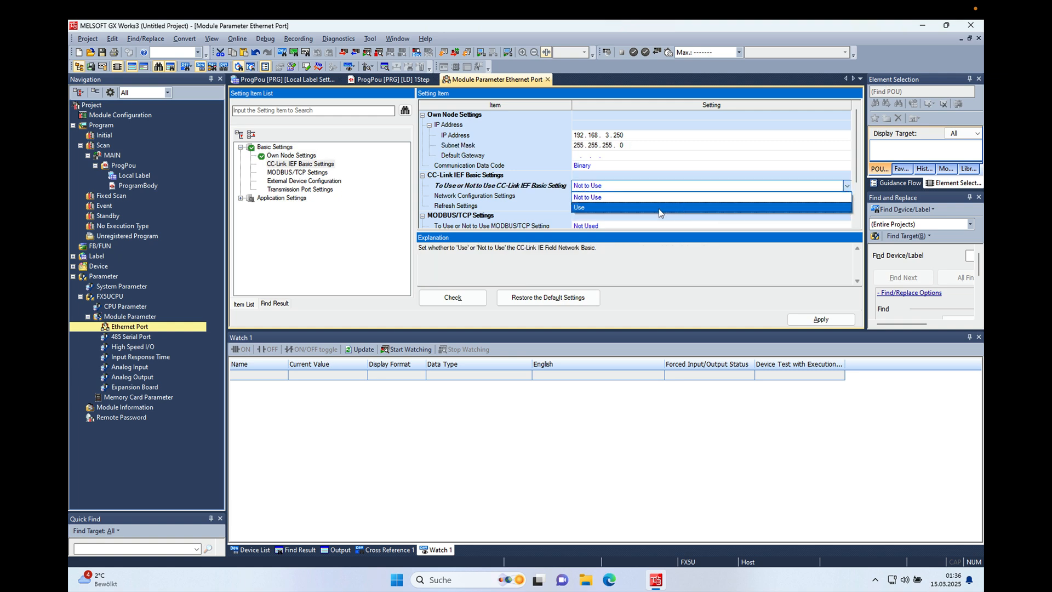
pyautogui.click(579, 206)
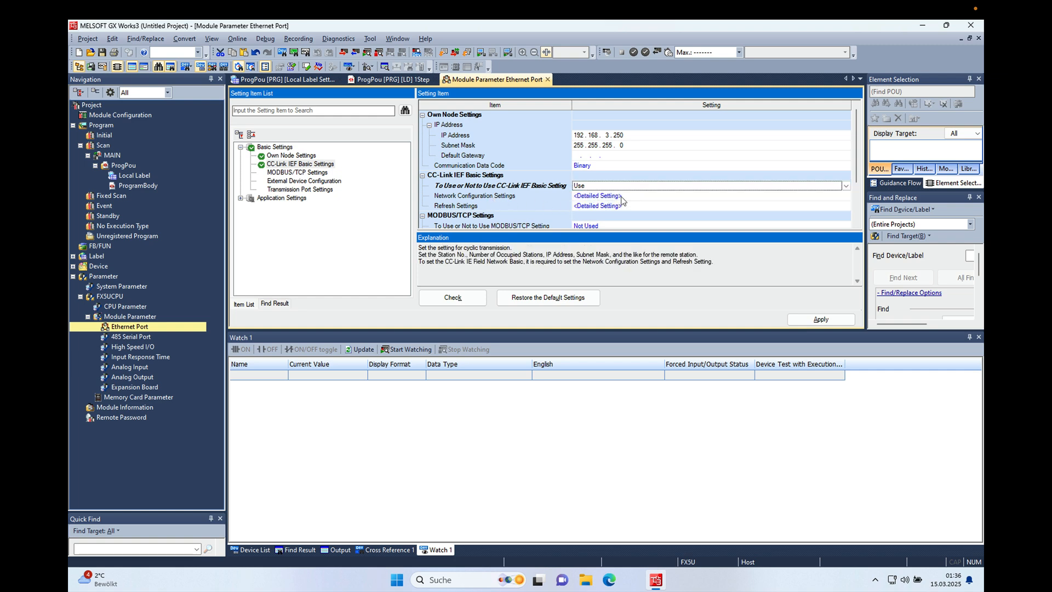
# - Bring up the CC-Link IEF Basic Configuration window via Network Configuration Detailed Setting
pyautogui.click(597, 195)
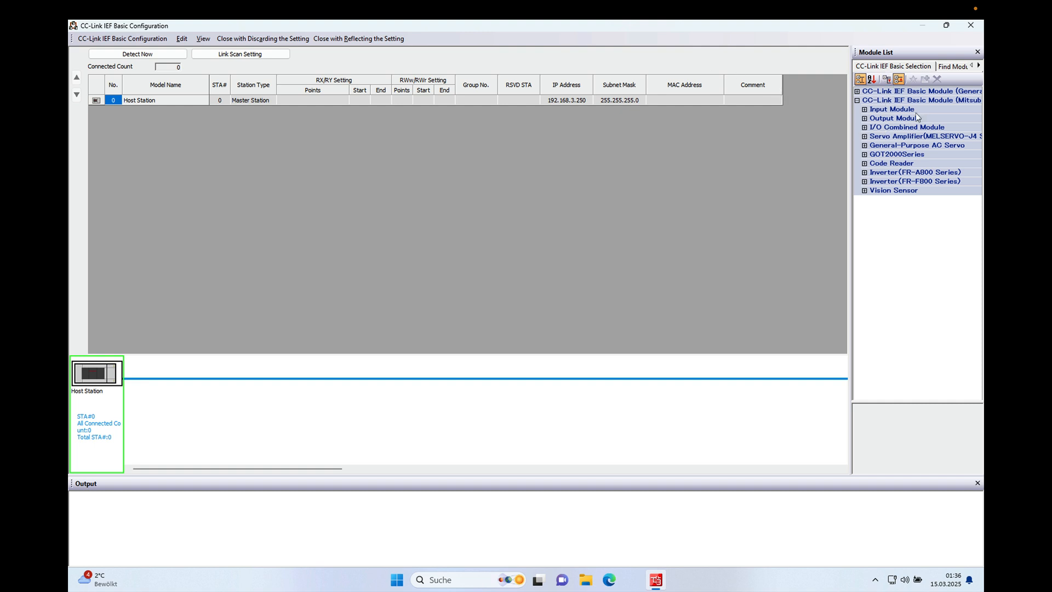
pyautogui.moveTo(897, 162)
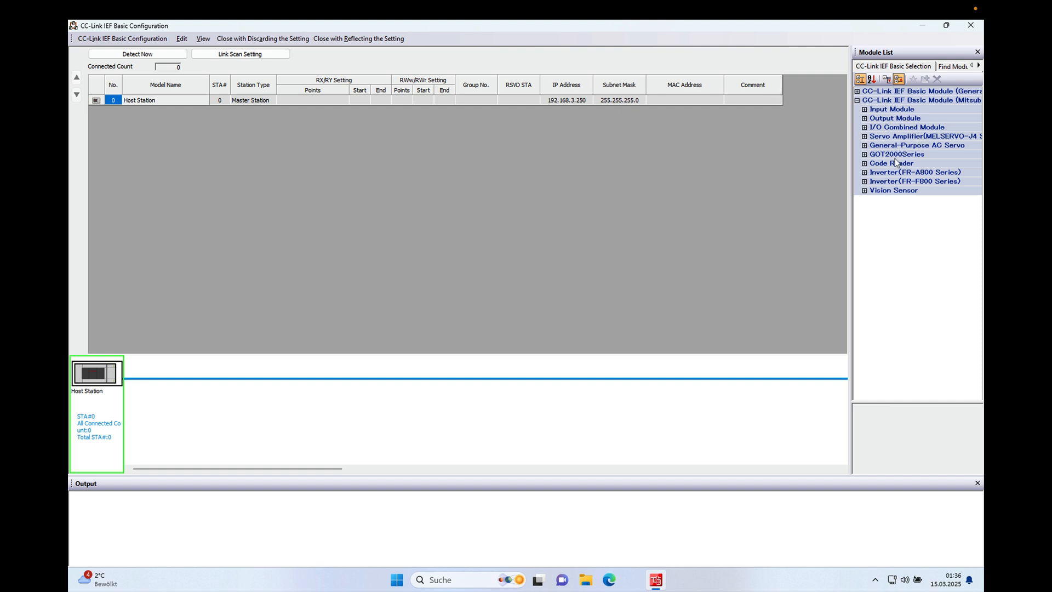
pyautogui.moveTo(887, 136)
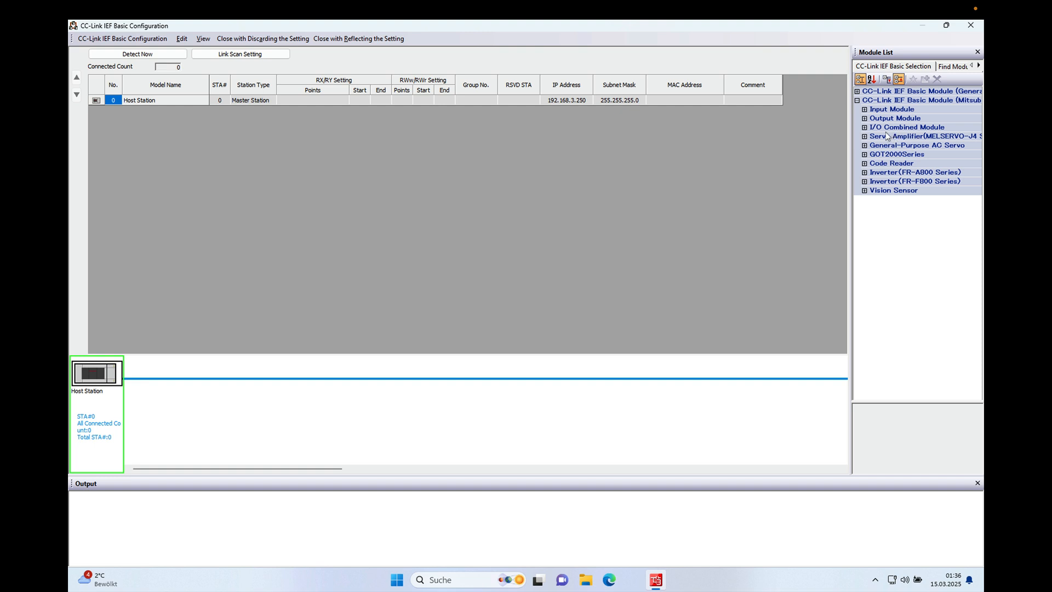
# - Drag NZ2MFB1-32DTE1 from the I/O Combined Module list onto the network as station 1 at 192.168.3.1
pyautogui.click(866, 127)
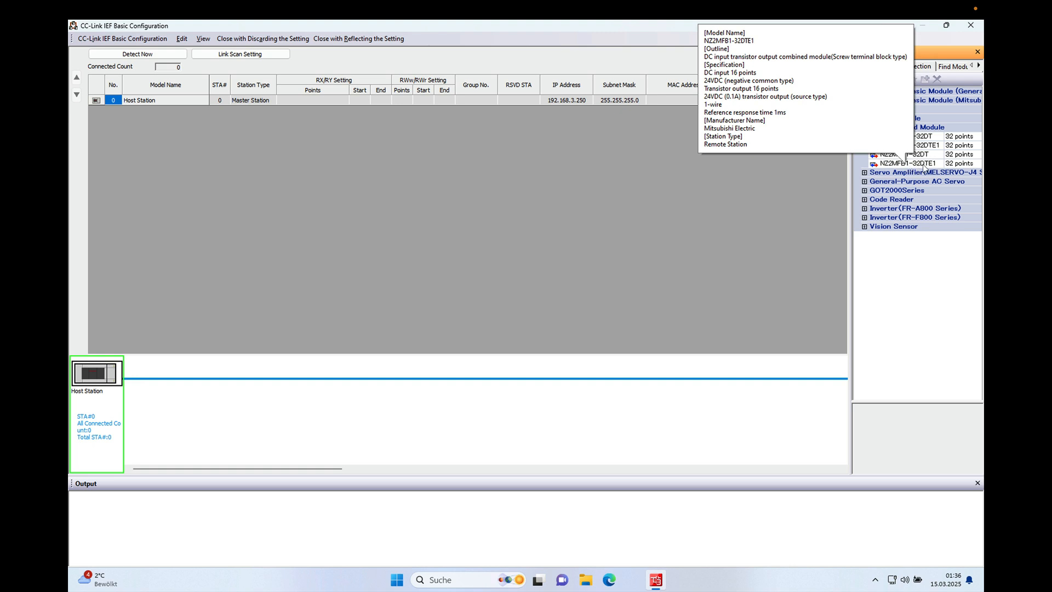
pyautogui.click(908, 164)
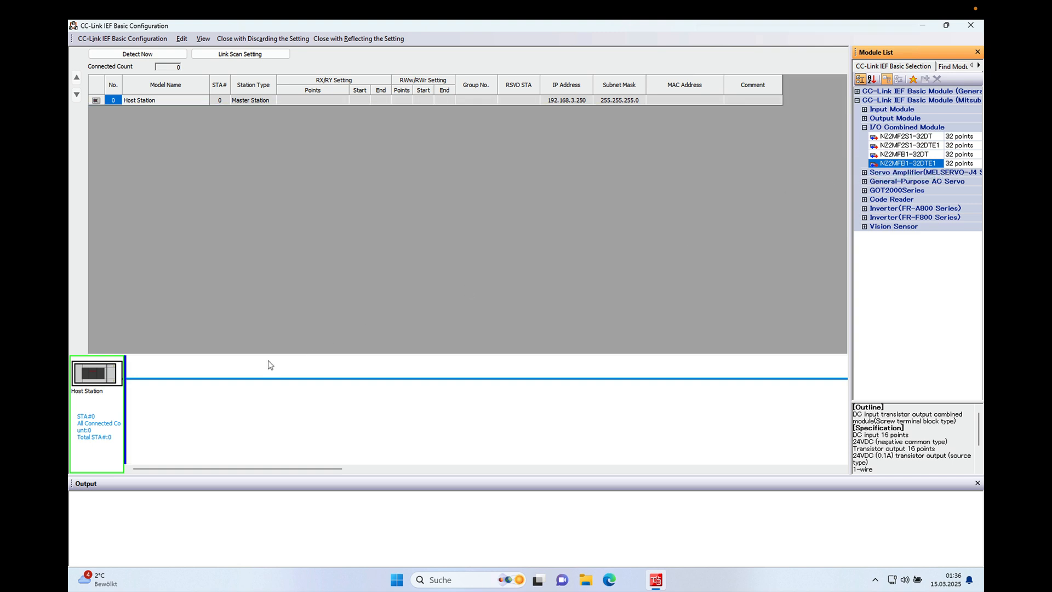
pyautogui.moveTo(908, 164); pyautogui.dragTo(143, 413)
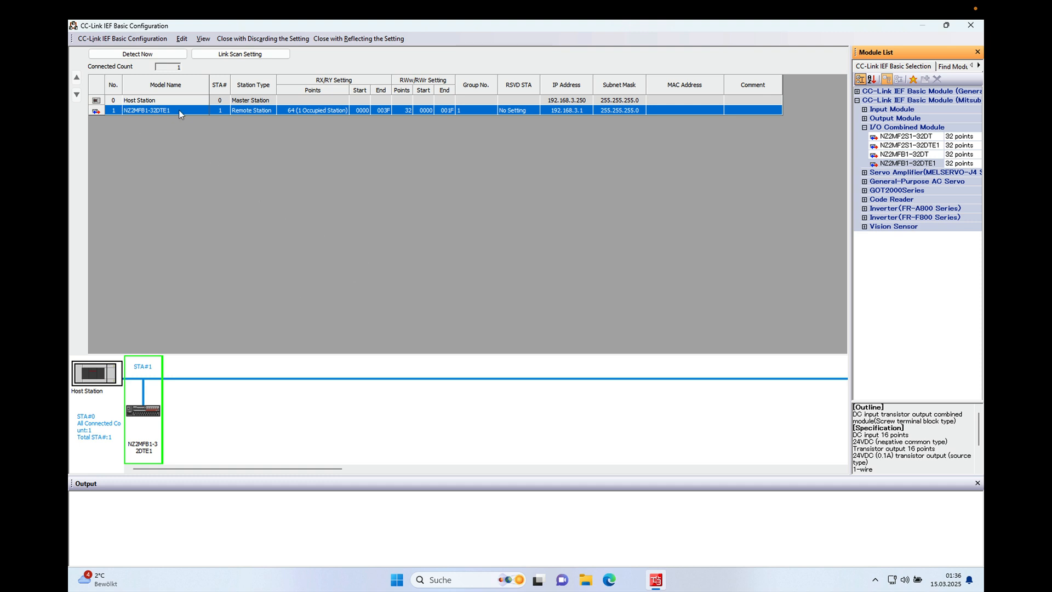
pyautogui.moveTo(587, 110)
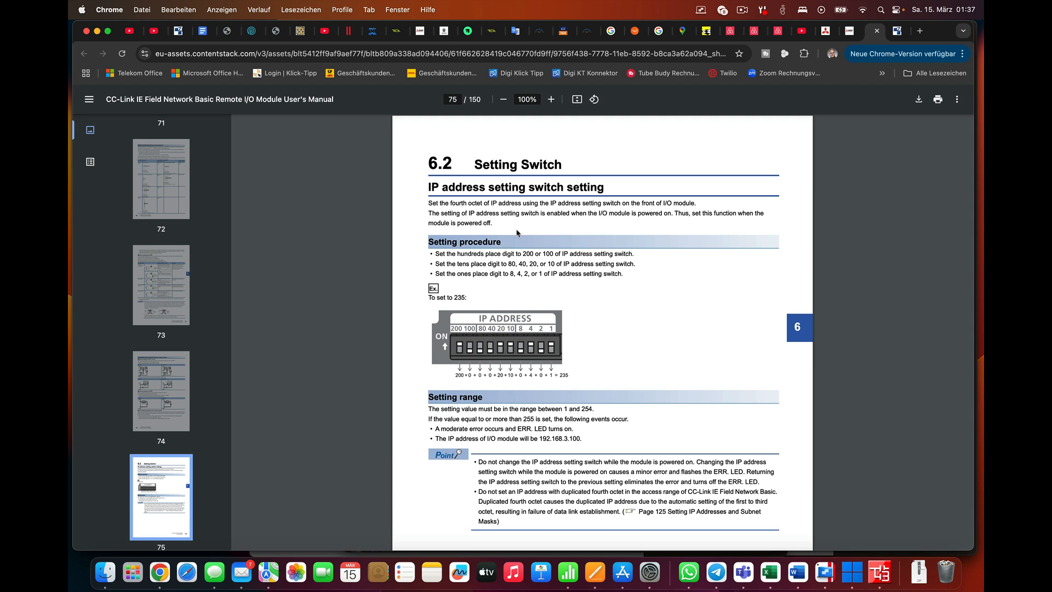
pyautogui.moveTo(485, 206)
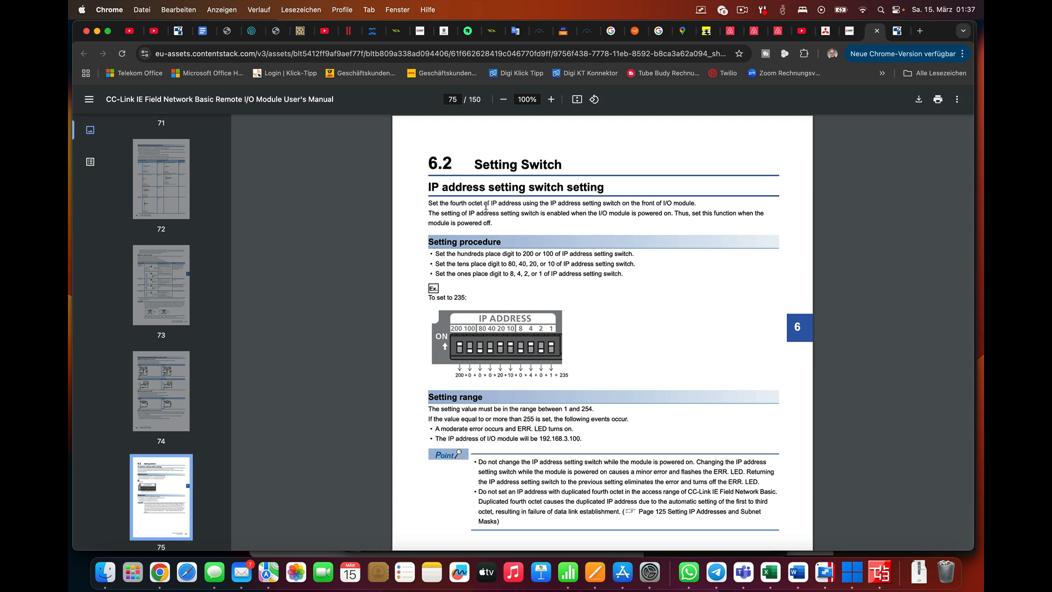
pyautogui.moveTo(514, 330)
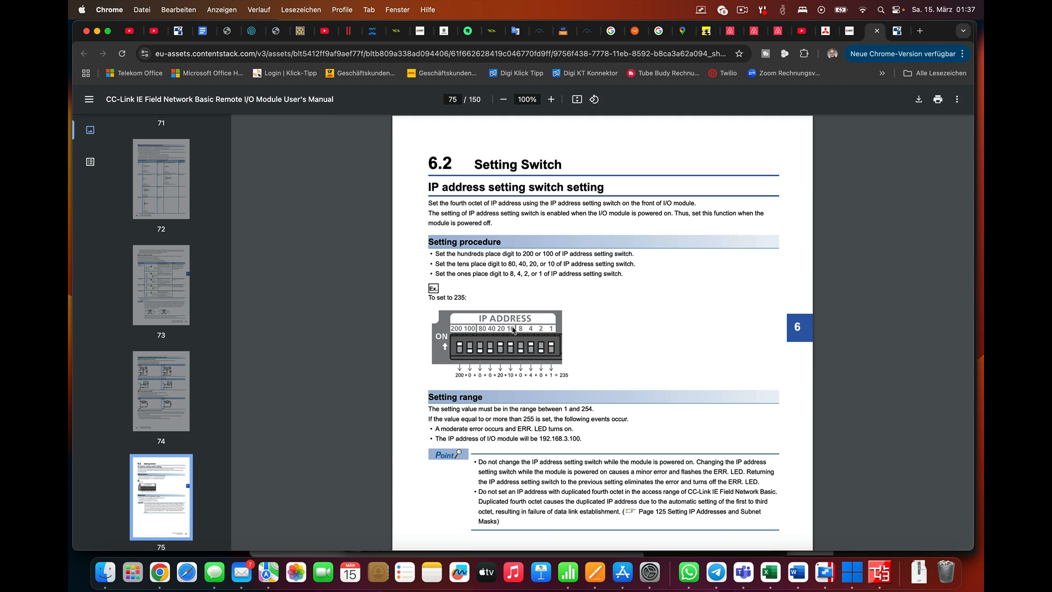
pyautogui.moveTo(510, 337)
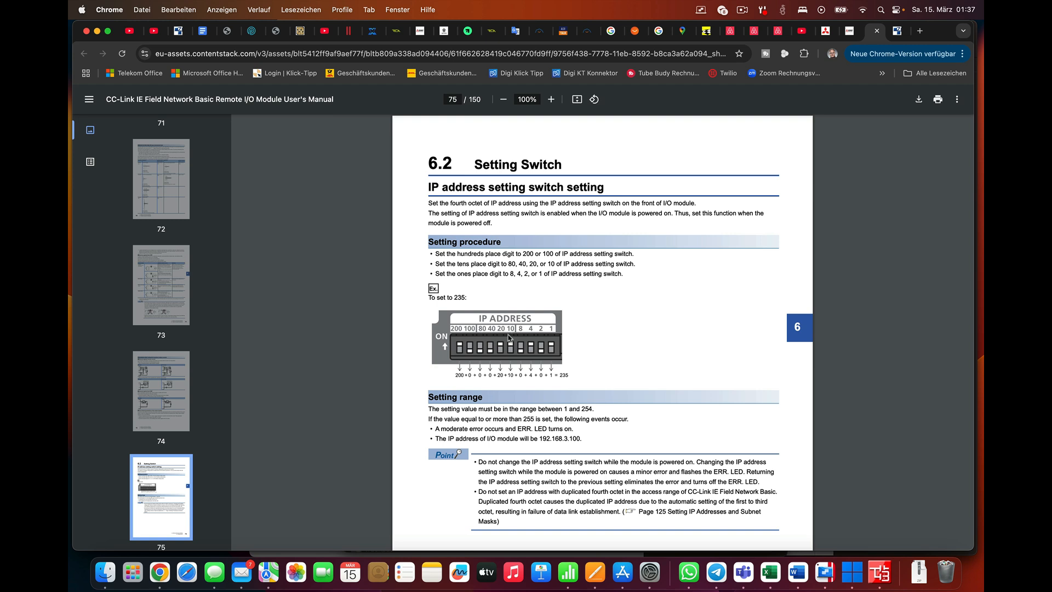
pyautogui.moveTo(495, 341)
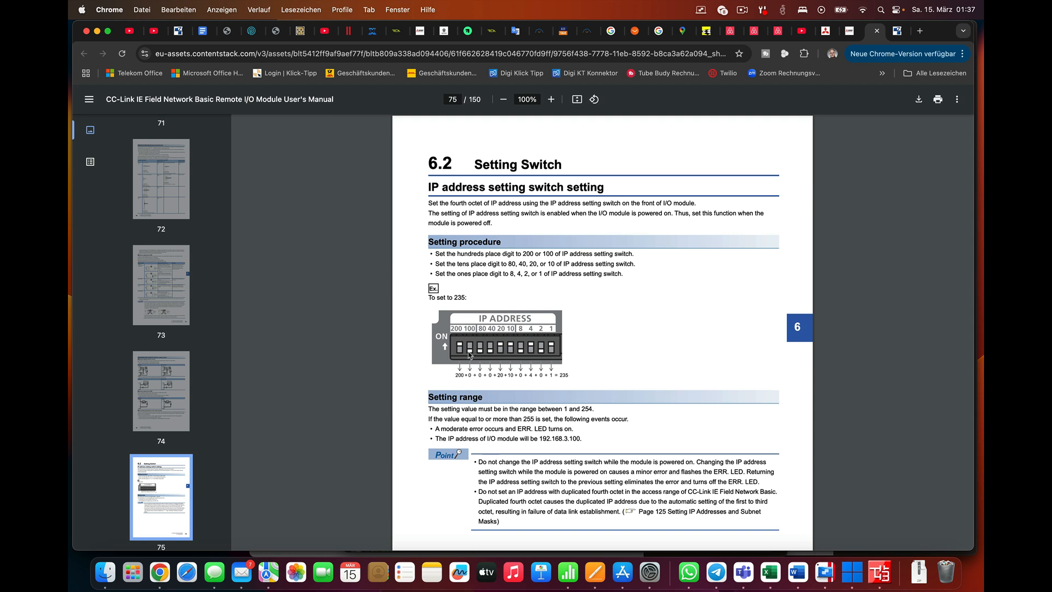
pyautogui.moveTo(509, 335)
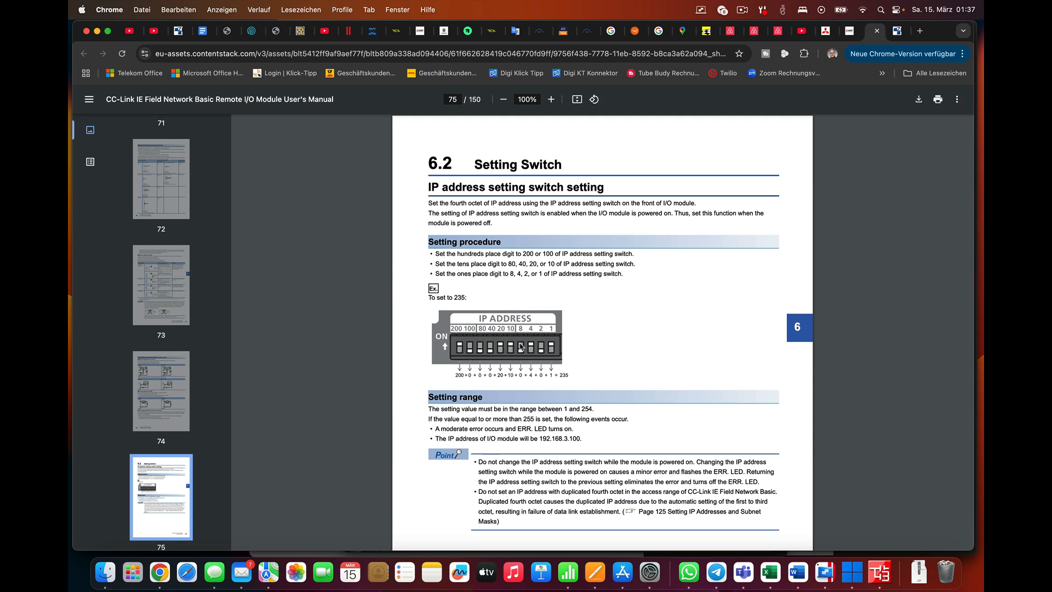
pyautogui.moveTo(589, 365)
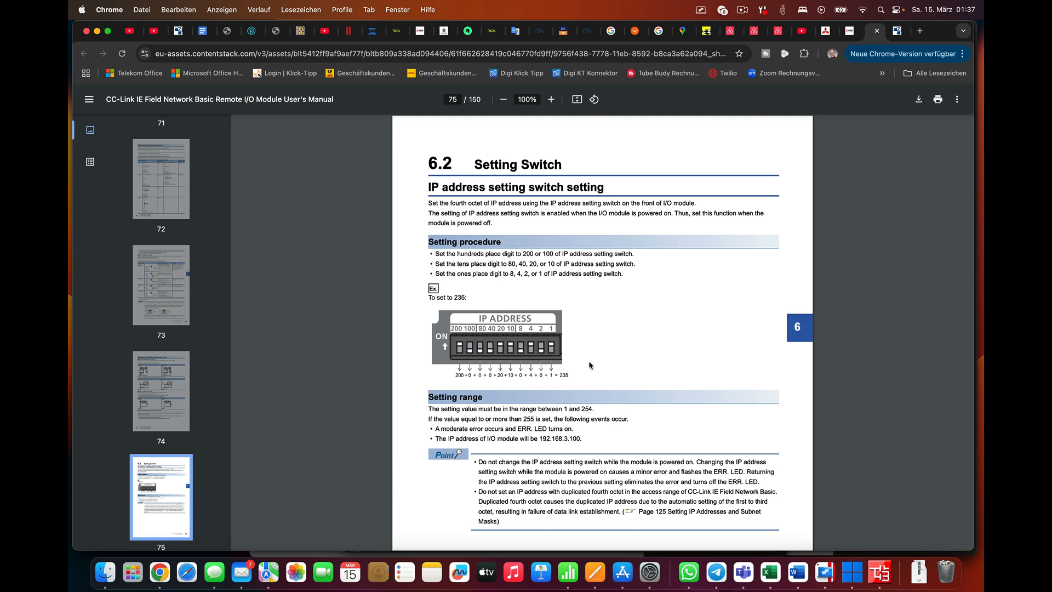
pyautogui.scroll(-3)
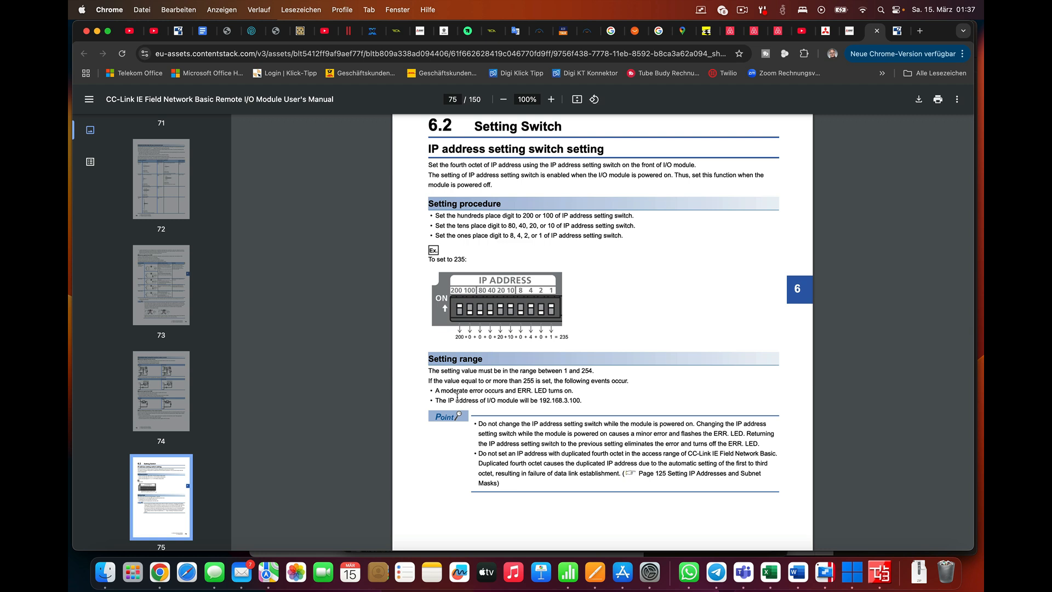
pyautogui.moveTo(543, 404)
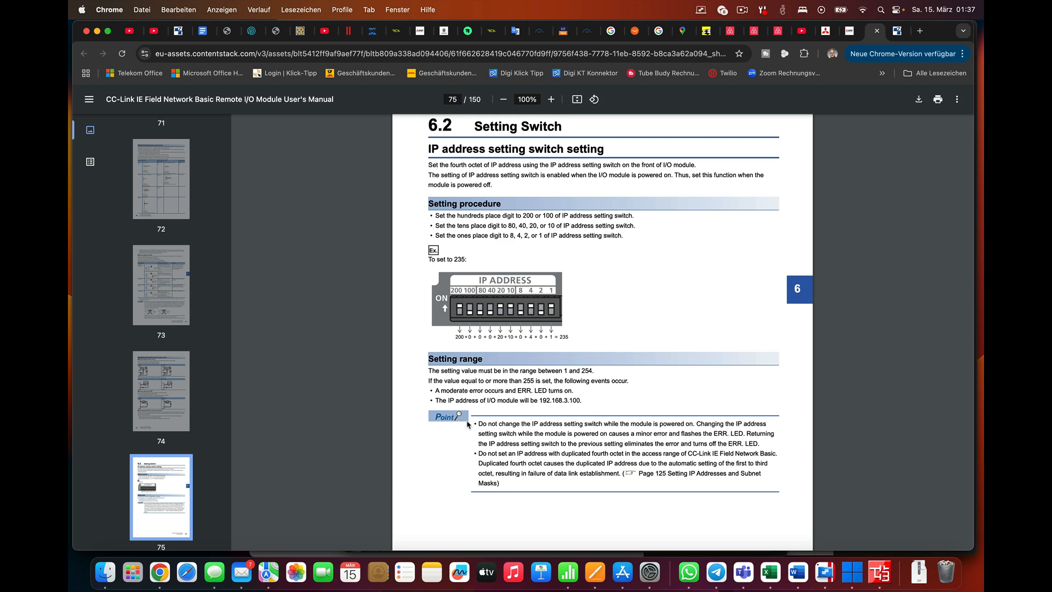
pyautogui.moveTo(548, 427)
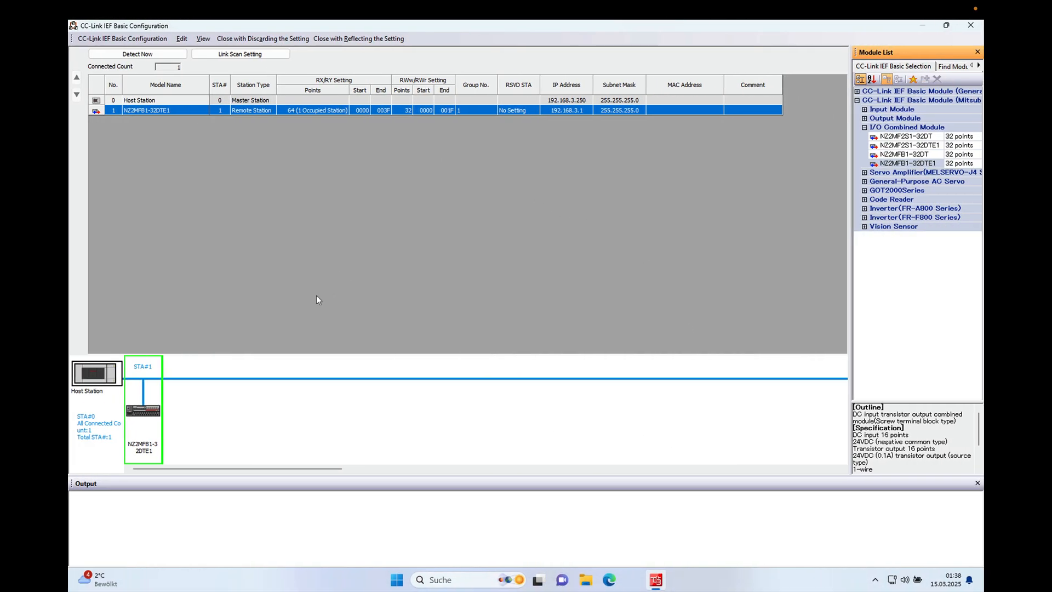
pyautogui.moveTo(585, 115)
pyautogui.write('11')
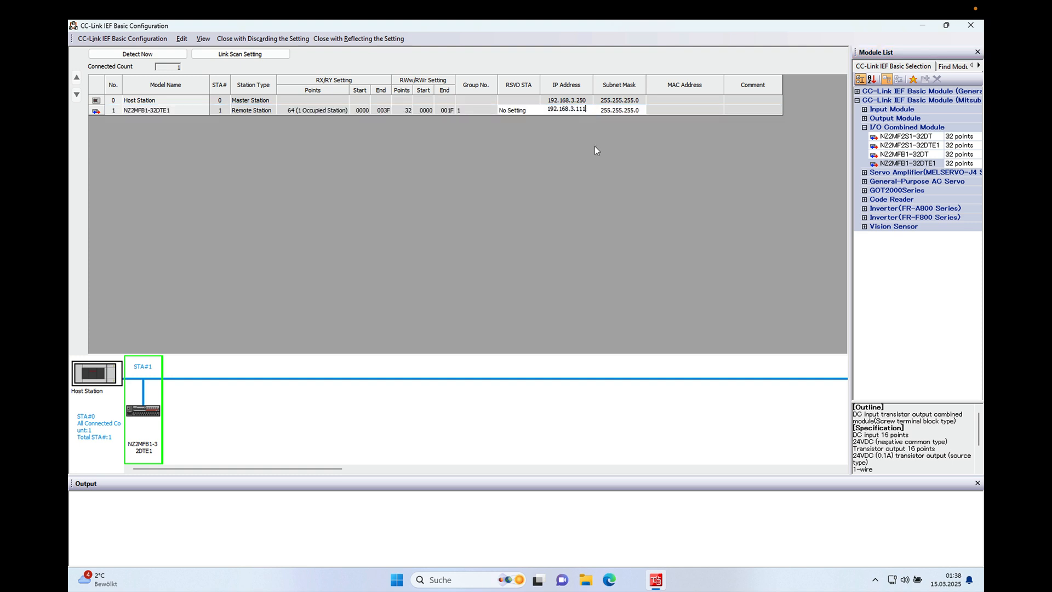
# - Review the NZ2MFB1-32DTE1 station row showing IP address 192.168.3.111
pyautogui.click(565, 109)
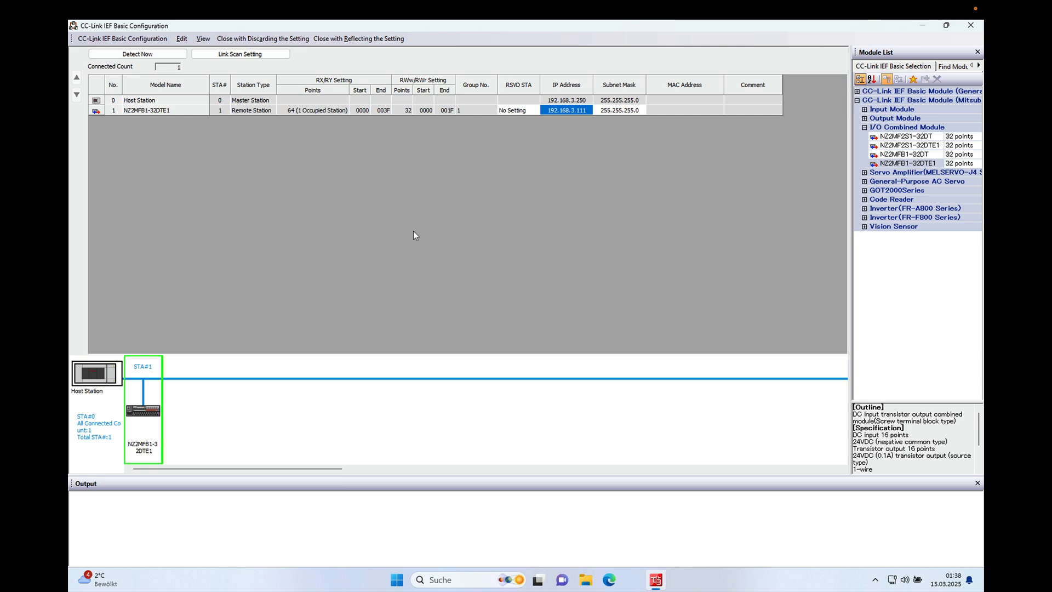
pyautogui.moveTo(193, 109)
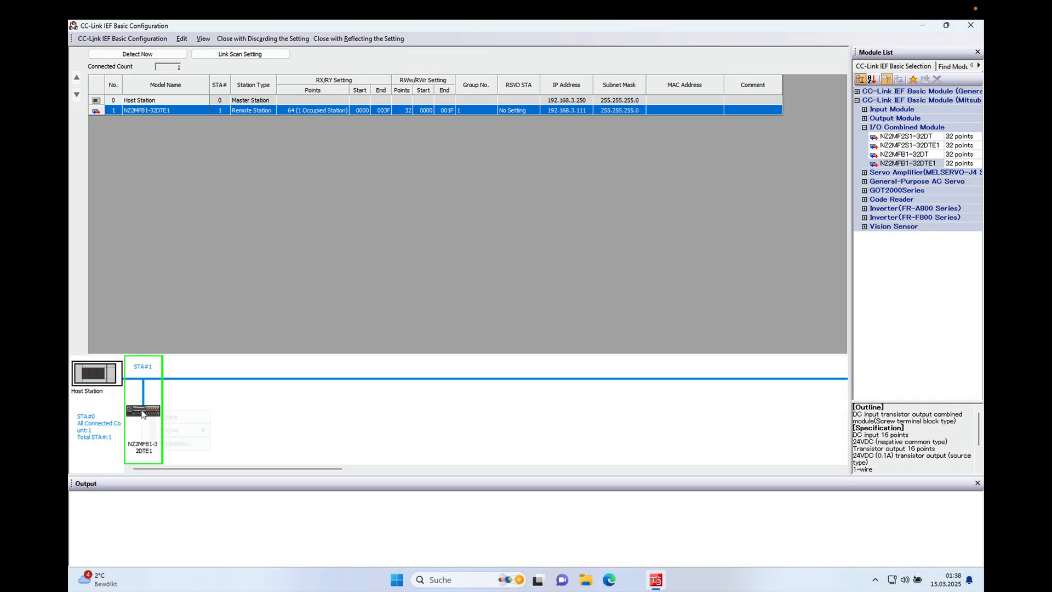
# - Delete the manual station and run Detect Now, finding NZ2MFB1-32DTE1 at 192.168.3.111 with its MAC address
pyautogui.rightClick(143, 416)
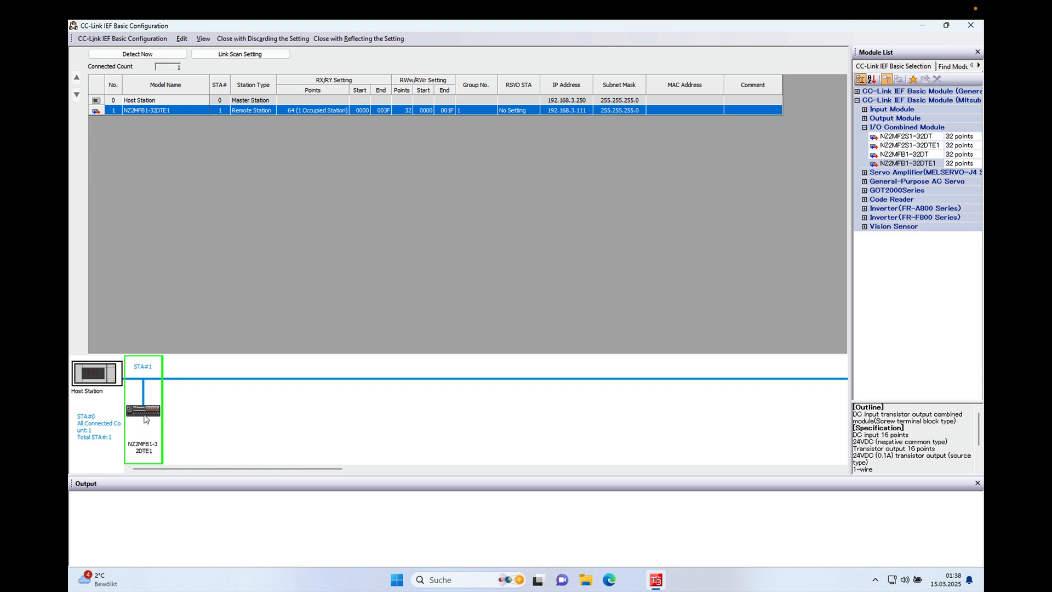
pyautogui.rightClick(143, 411)
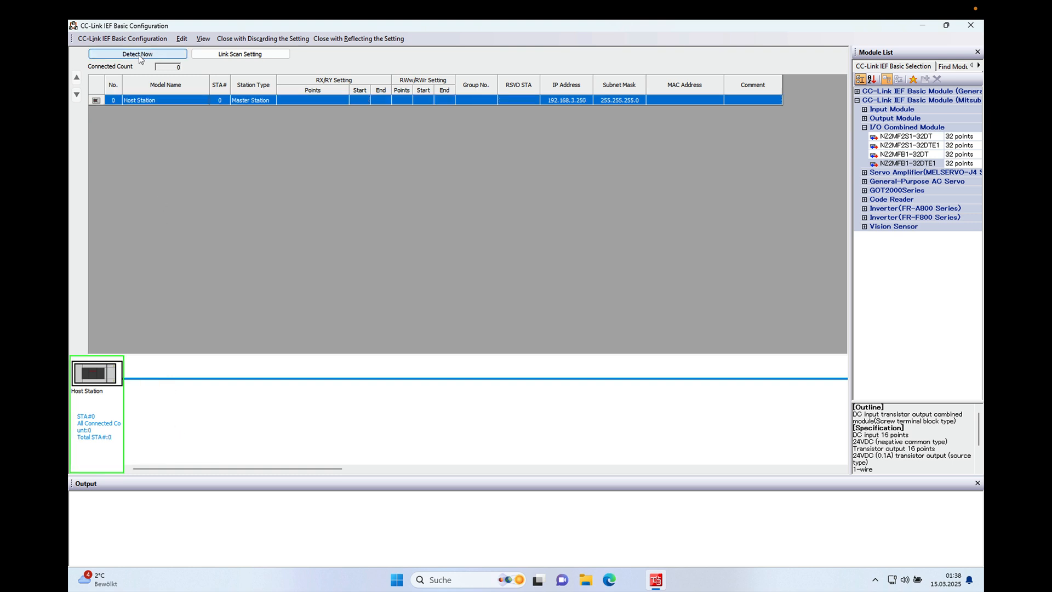
pyautogui.click(137, 54)
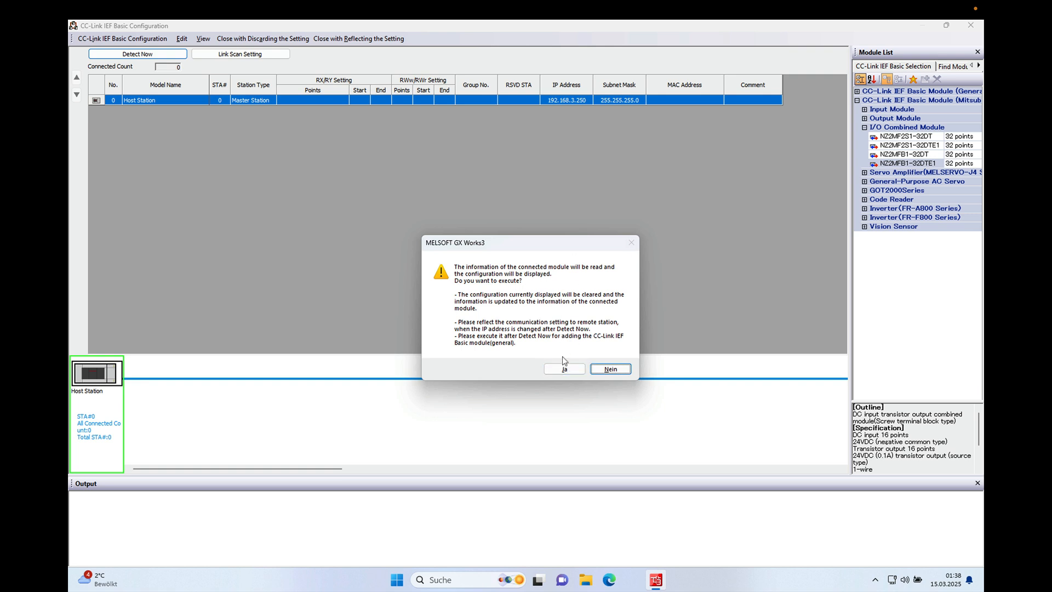
pyautogui.click(564, 369)
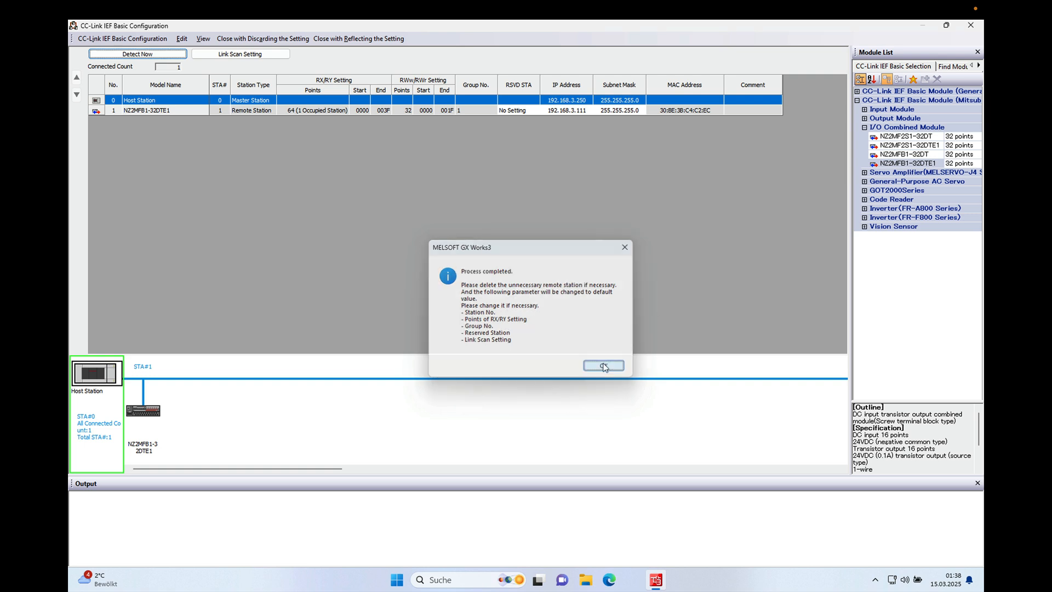
pyautogui.click(602, 366)
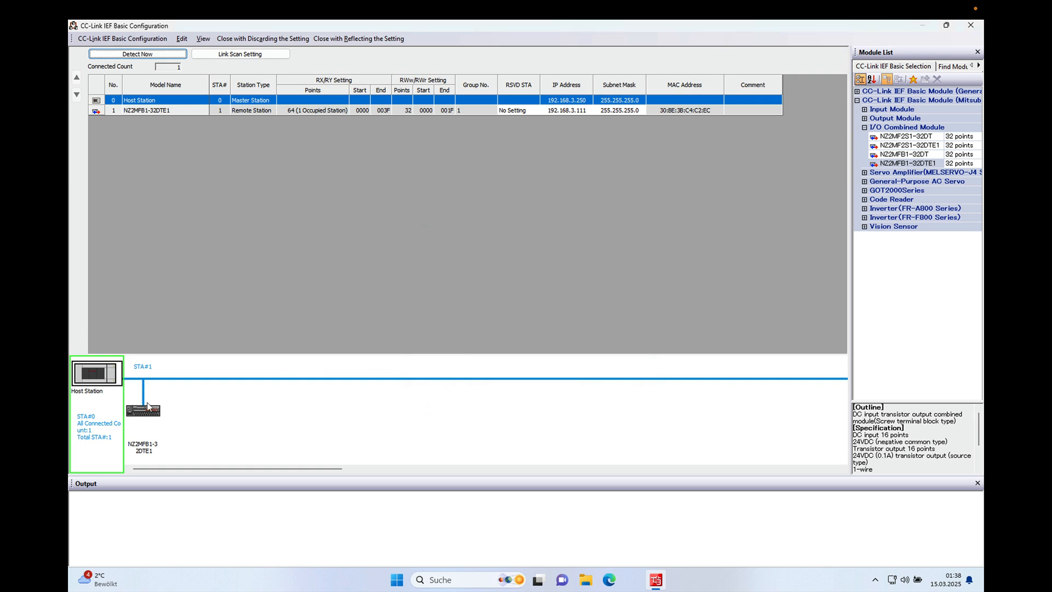
pyautogui.moveTo(164, 407)
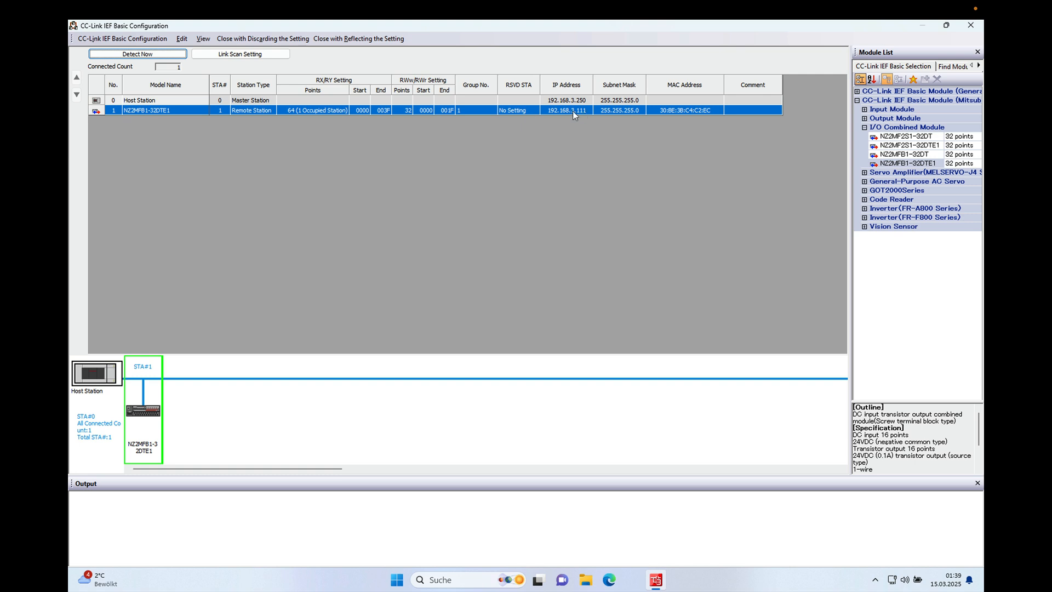
pyautogui.moveTo(675, 116)
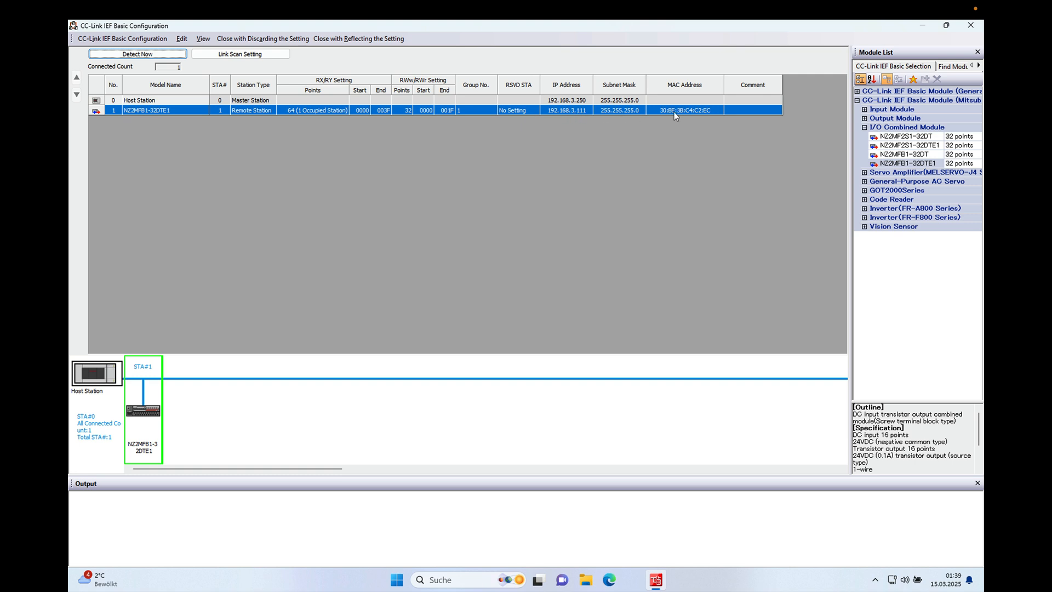
pyautogui.moveTo(779, 132)
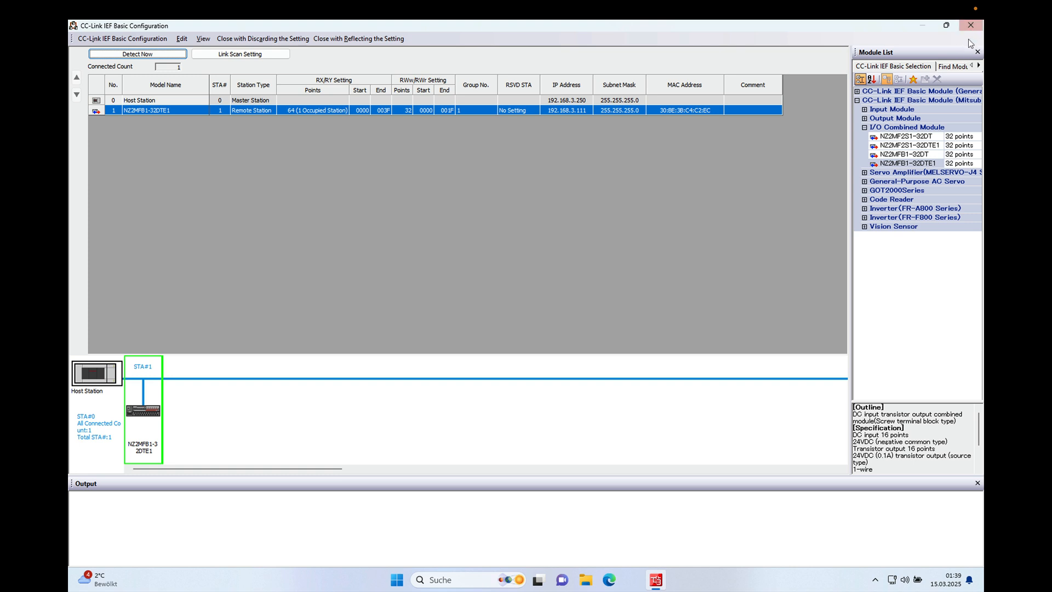
pyautogui.moveTo(939, 45)
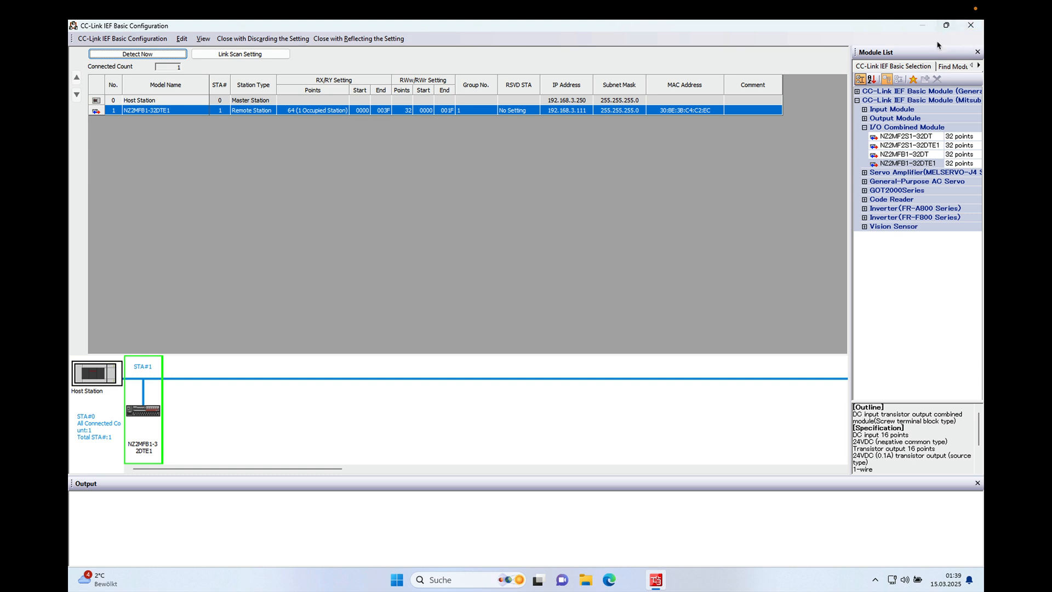
# - Close the CC-Link IEF Basic Configuration window and confirm Ja to save the detected network
pyautogui.click(971, 24)
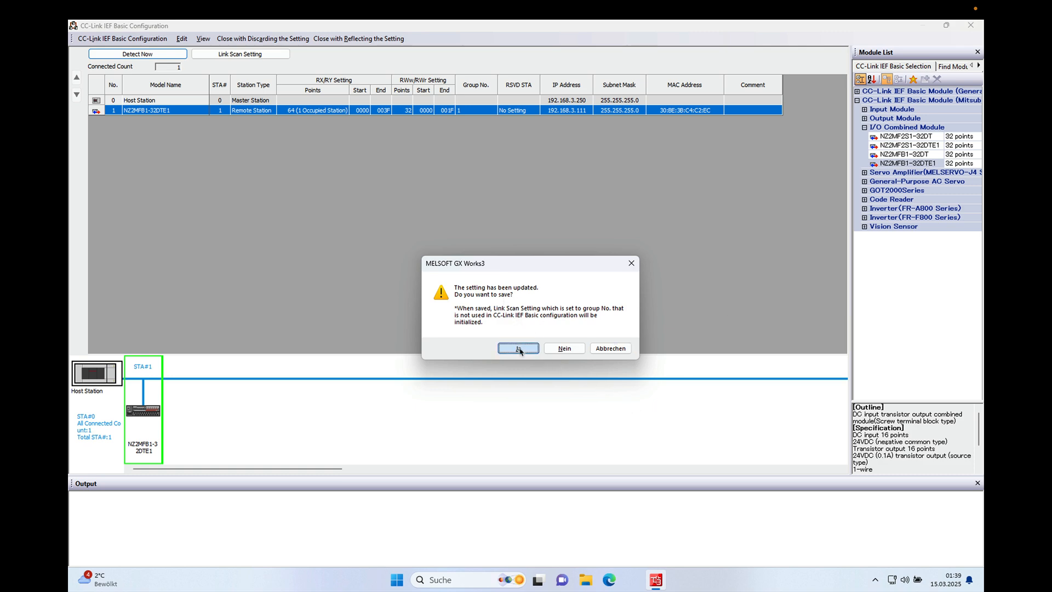
pyautogui.click(518, 348)
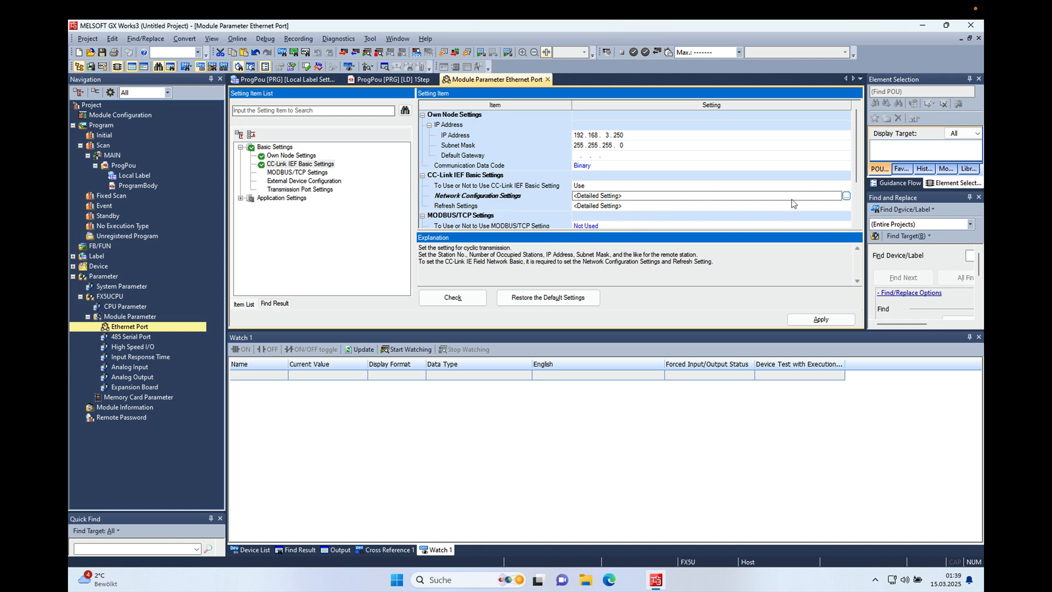
pyautogui.moveTo(783, 212)
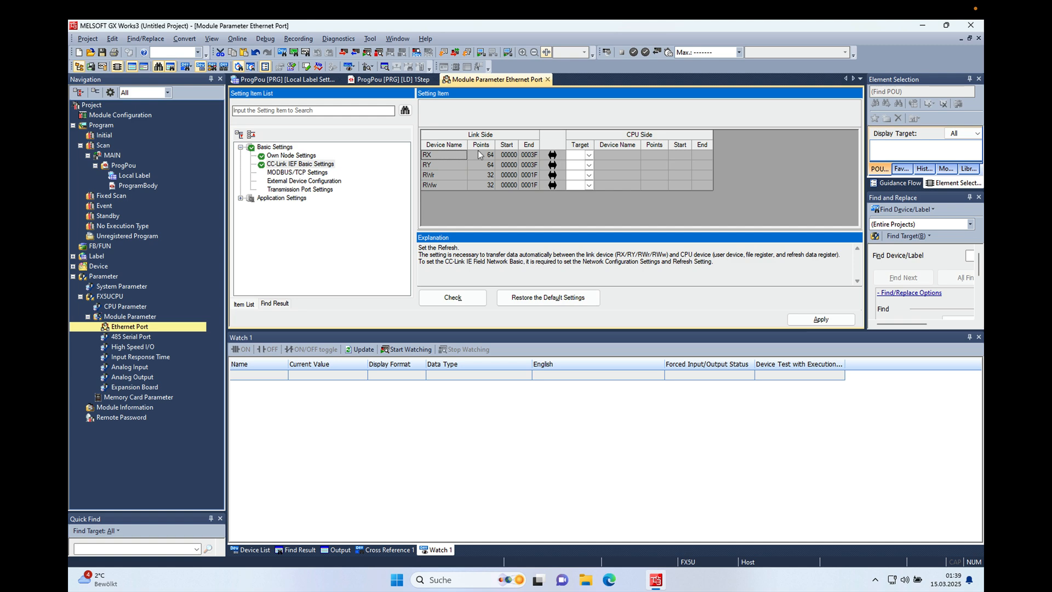
# - Set refresh target to Specified Device and map RX to X200 and RY to Y200
pyautogui.click(589, 155)
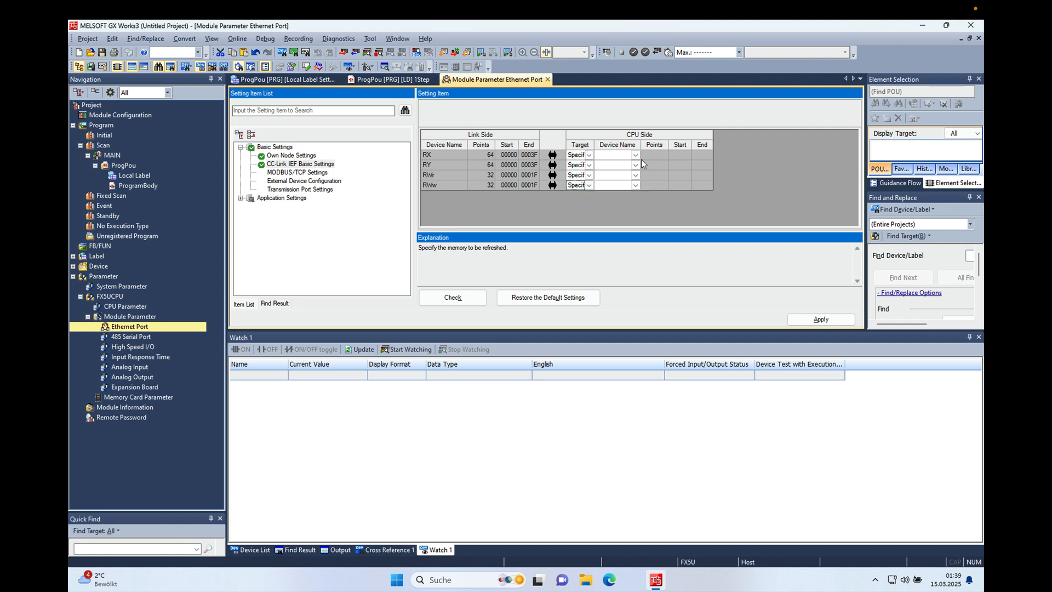
pyautogui.click(635, 155)
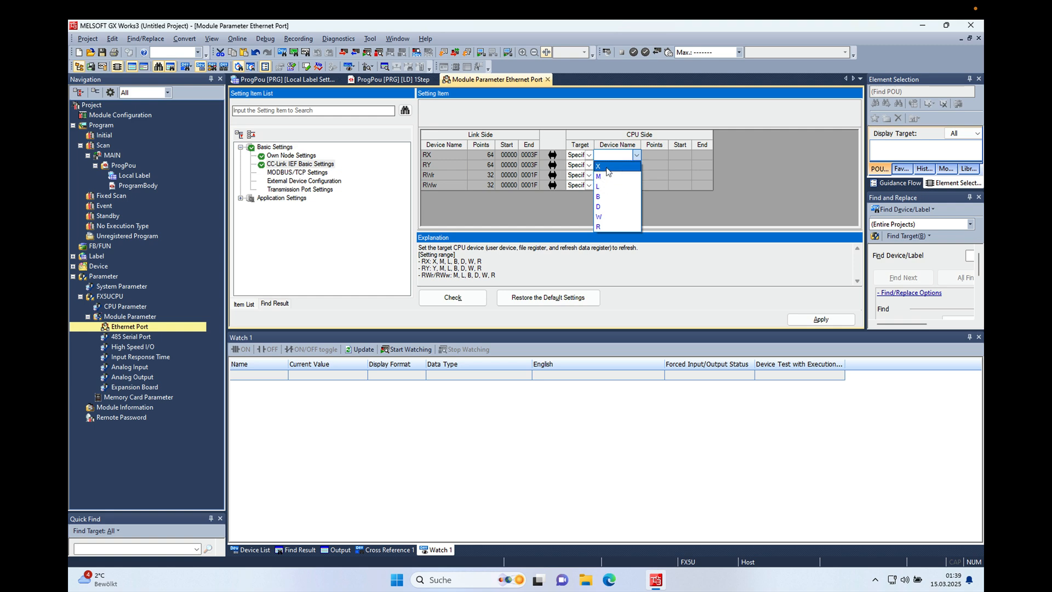
pyautogui.click(599, 156)
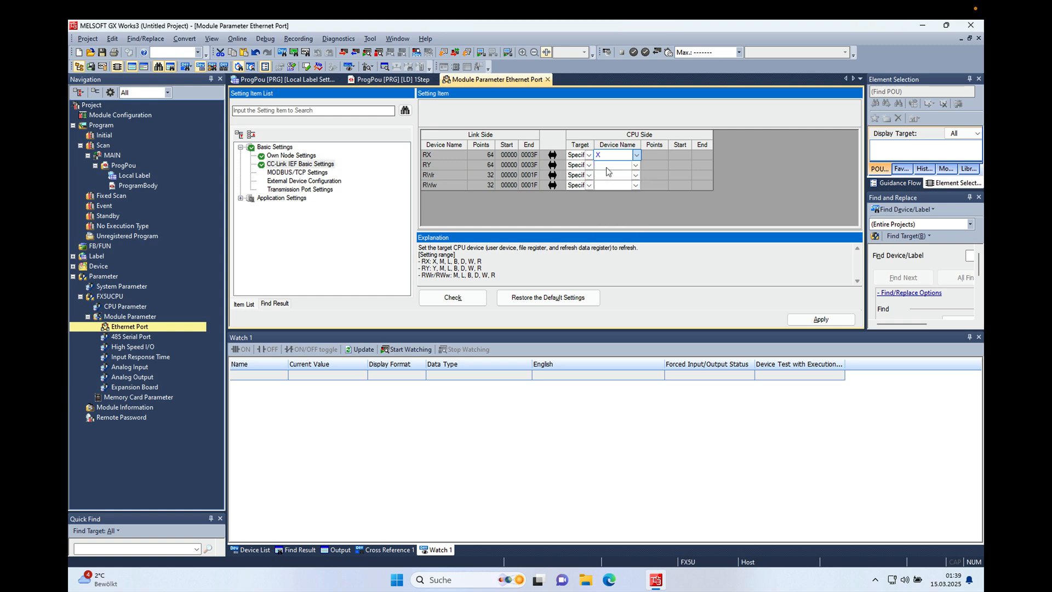
pyautogui.click(680, 154)
pyautogui.write('200')
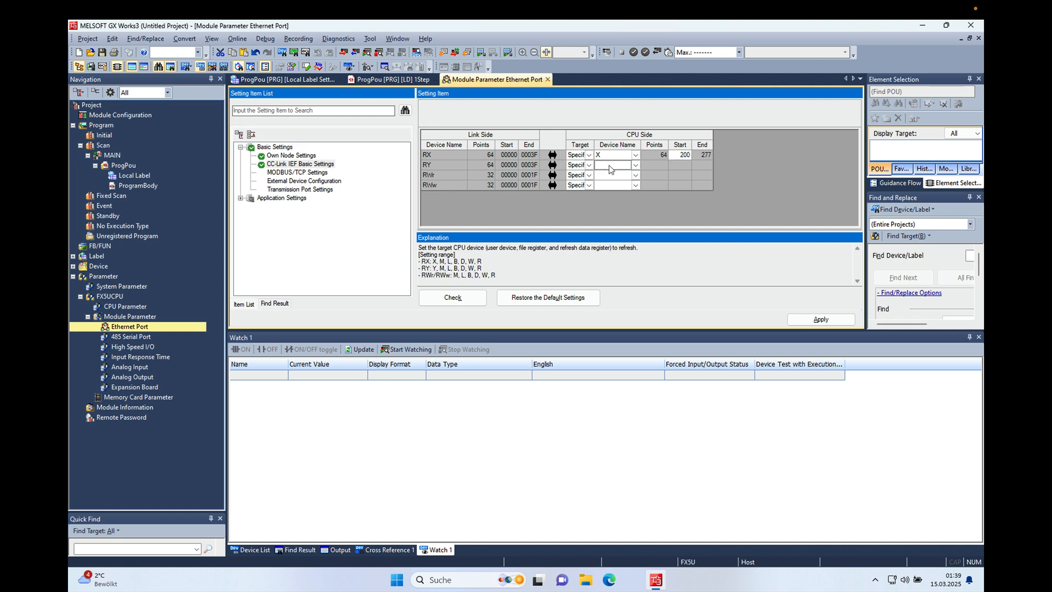
pyautogui.click(634, 164)
pyautogui.write('200')
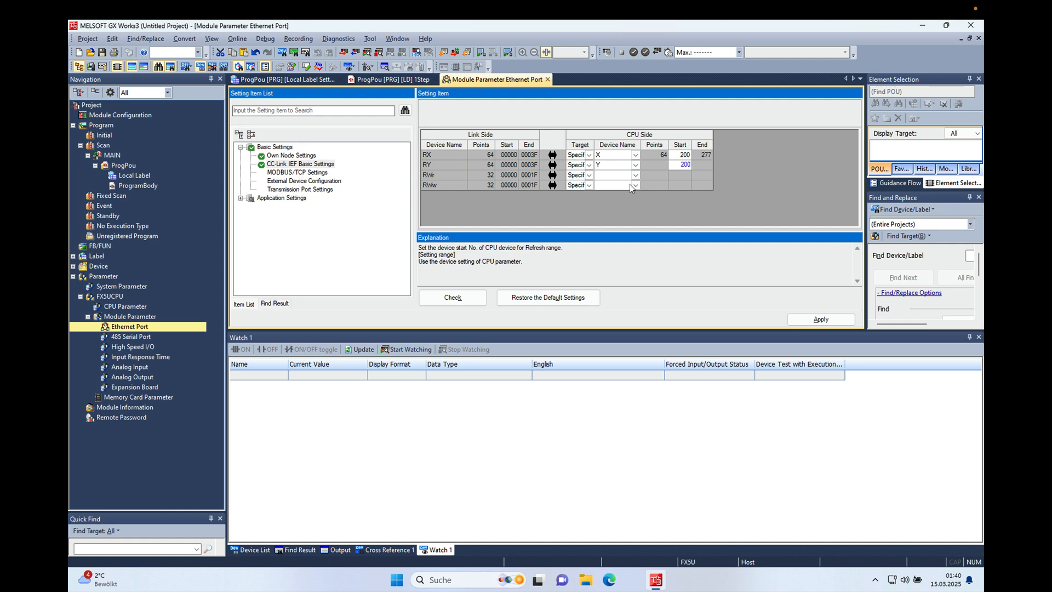
# - Map RWr to D2000 and RWw to D2032 data registers
pyautogui.click(634, 175)
pyautogui.write('200')
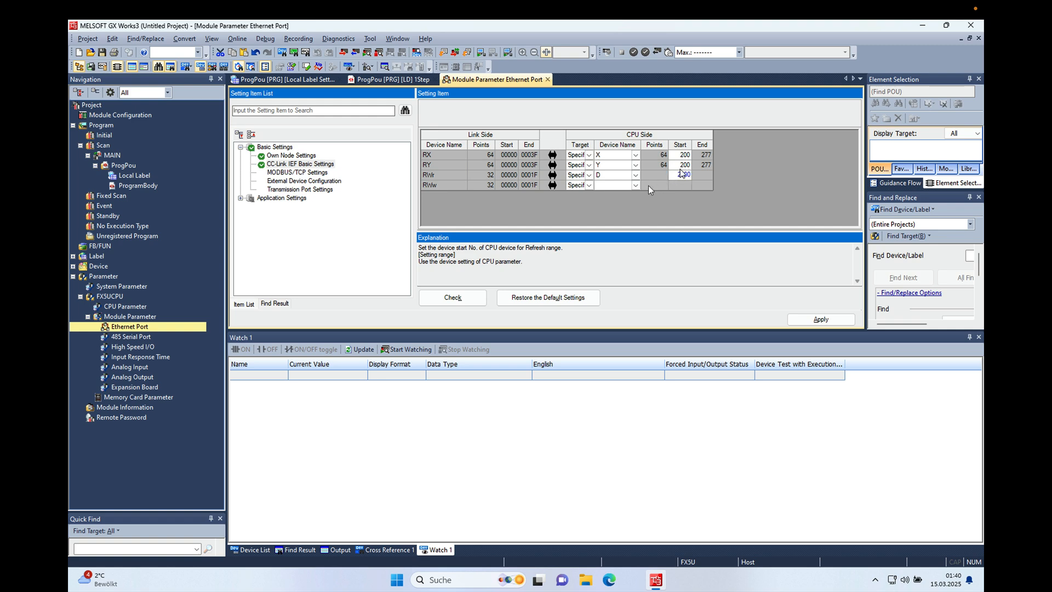
pyautogui.click(635, 184)
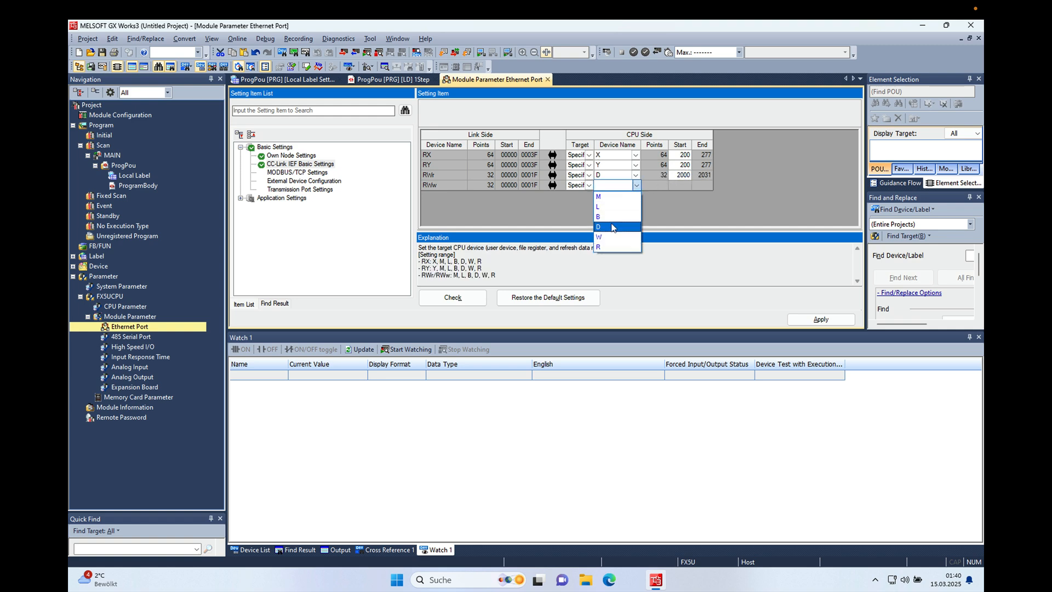
pyautogui.click(598, 227)
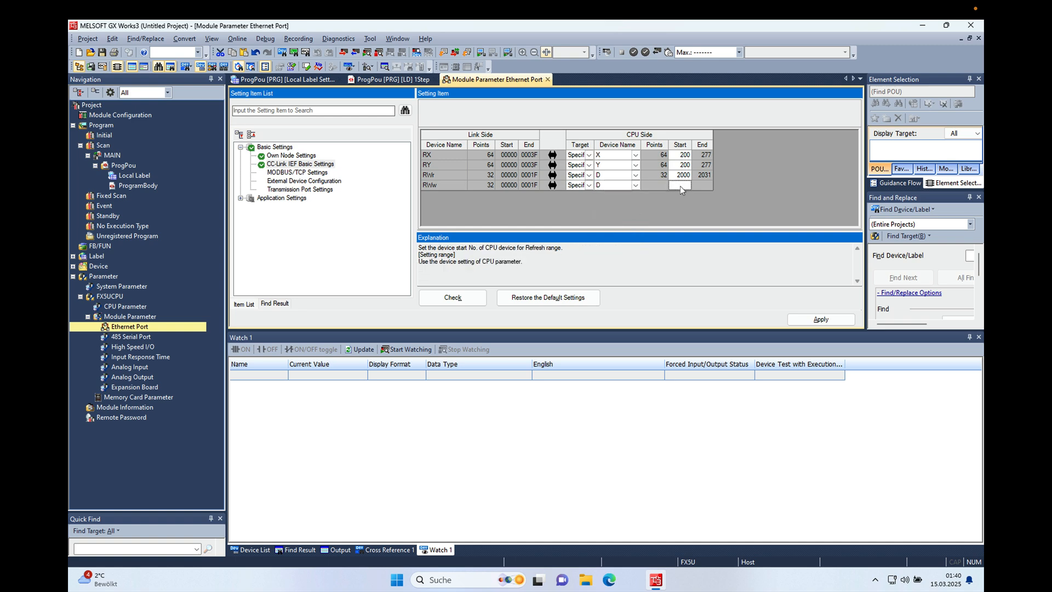
pyautogui.write('2032')
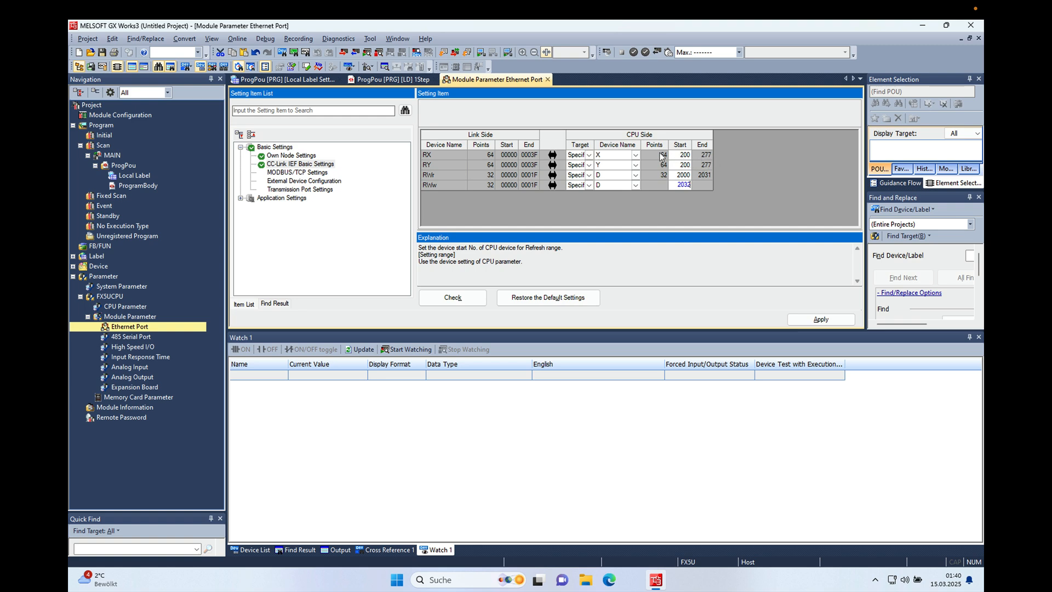
pyautogui.moveTo(705, 160)
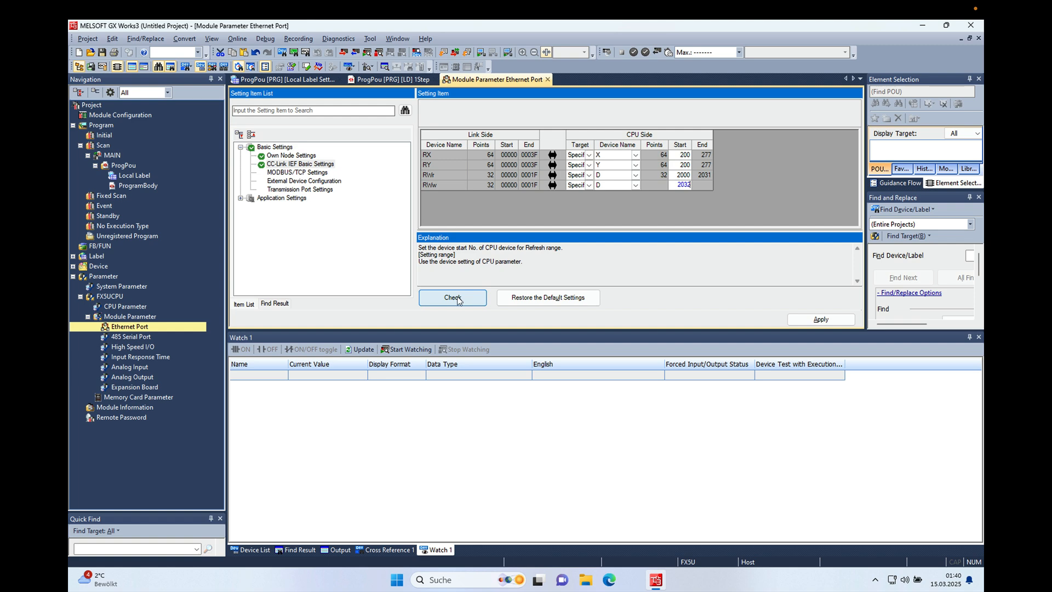
pyautogui.moveTo(449, 305)
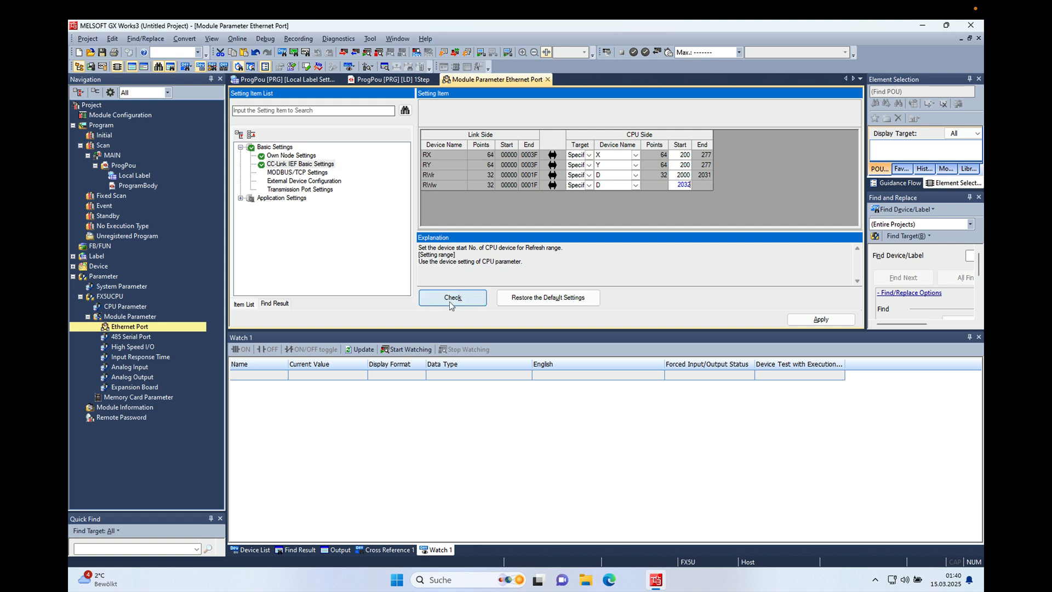
# - Check the refresh settings for errors, apply them, and reopen the ProgPou program body
pyautogui.click(452, 297)
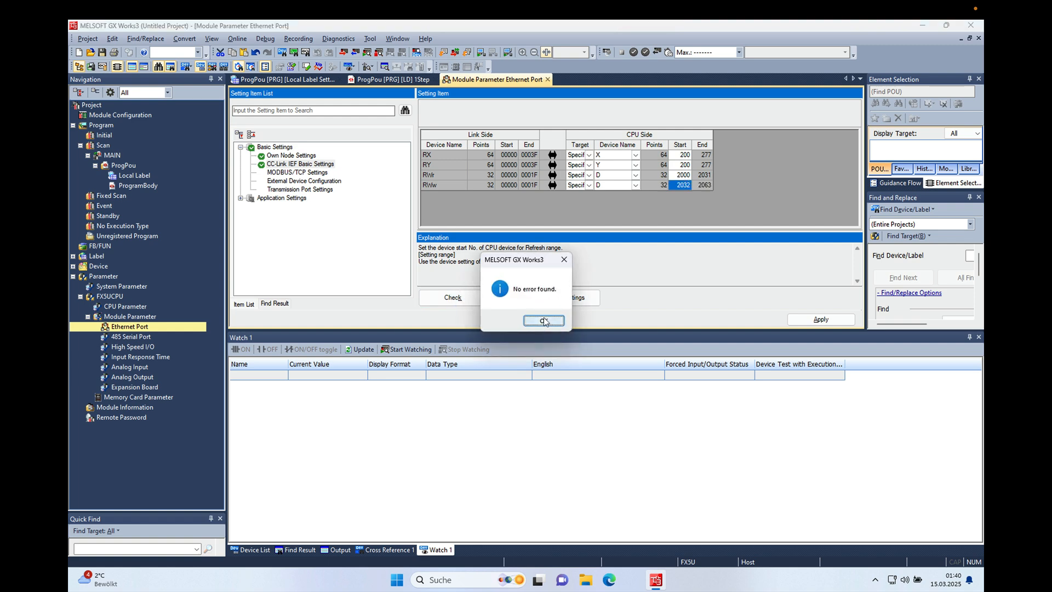
pyautogui.click(543, 321)
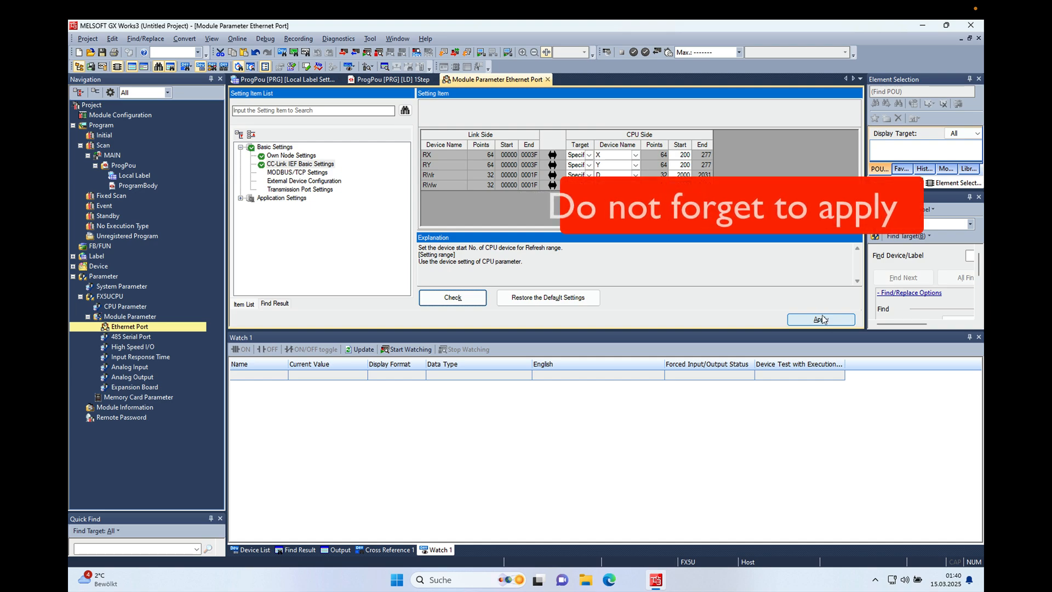
pyautogui.click(820, 320)
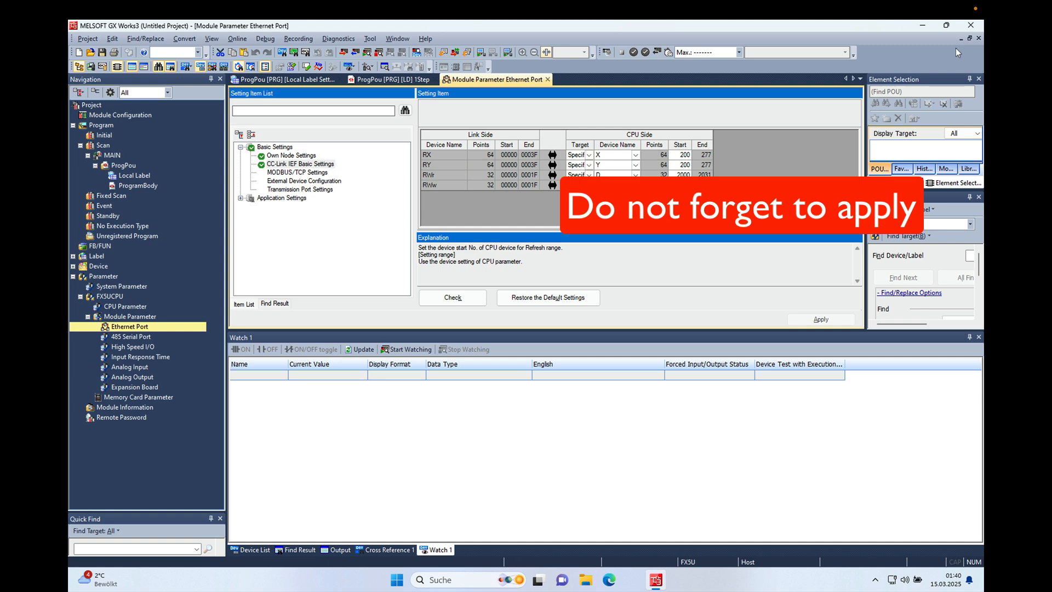
pyautogui.click(393, 93)
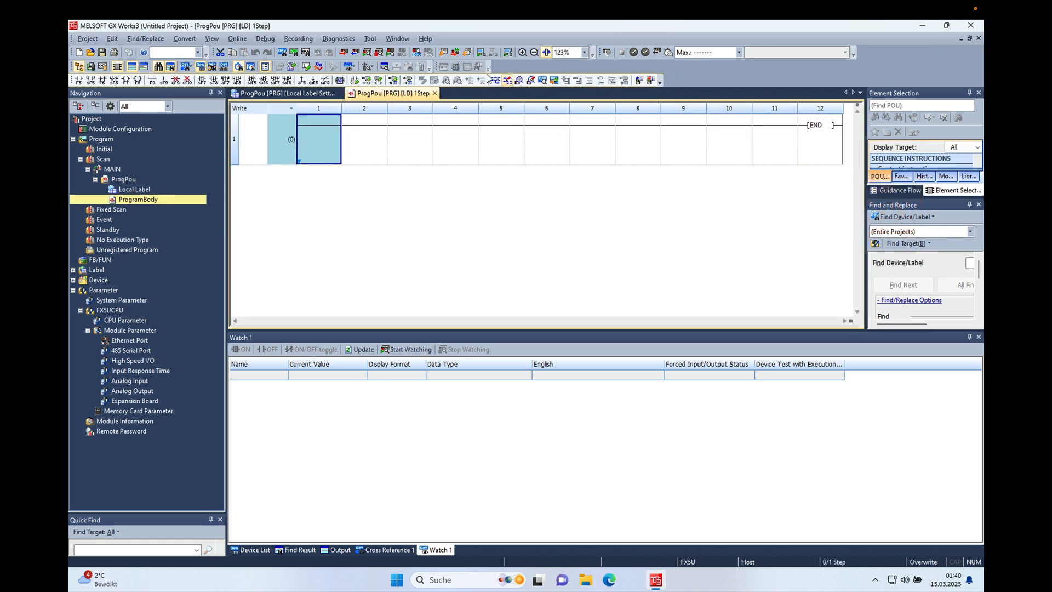
# - Rebuild all programs in the project via Rebuild All and OK
pyautogui.click(467, 52)
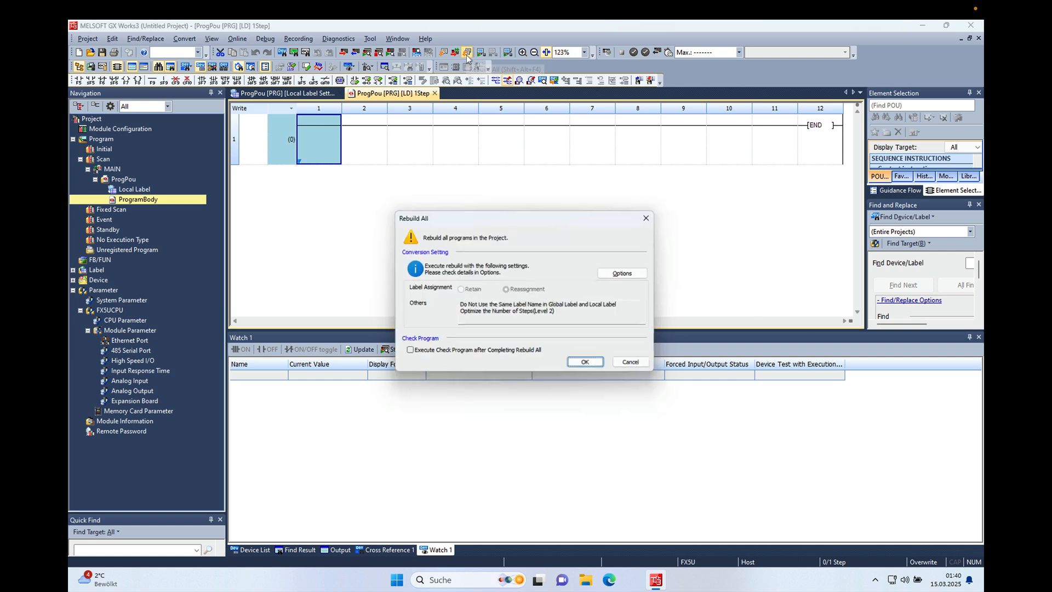
pyautogui.click(584, 362)
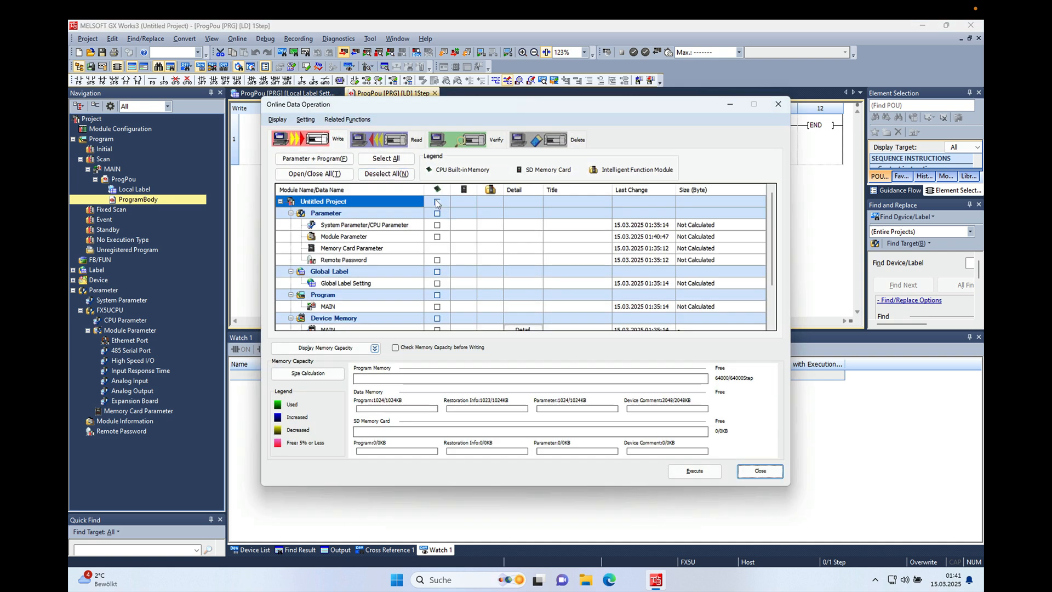
# - Write all Untitled Project data to the FX5U CPU, acknowledge the reset notice, and close the write window
pyautogui.click(436, 201)
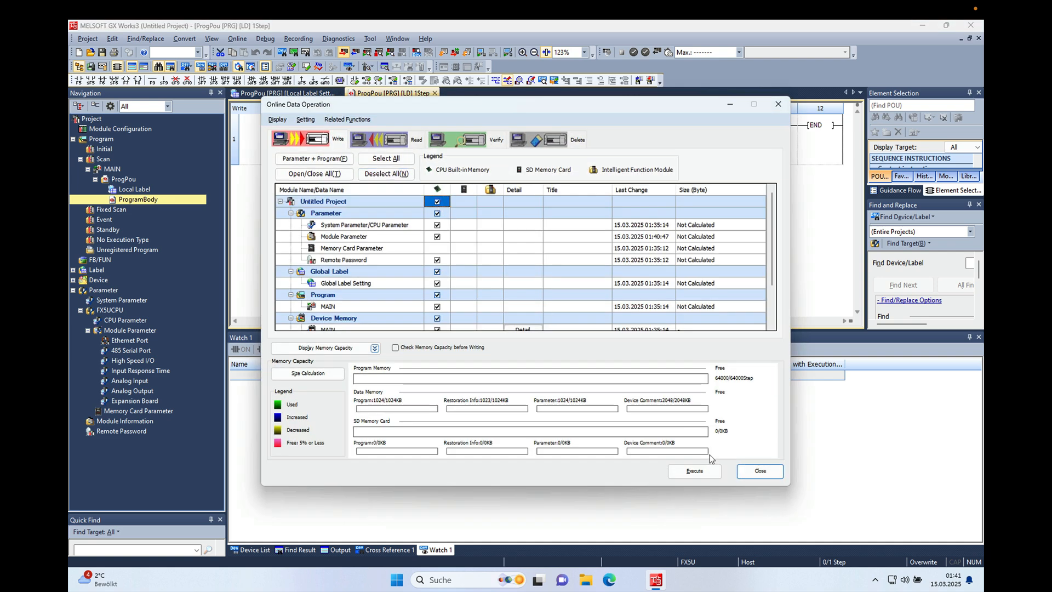
pyautogui.click(694, 470)
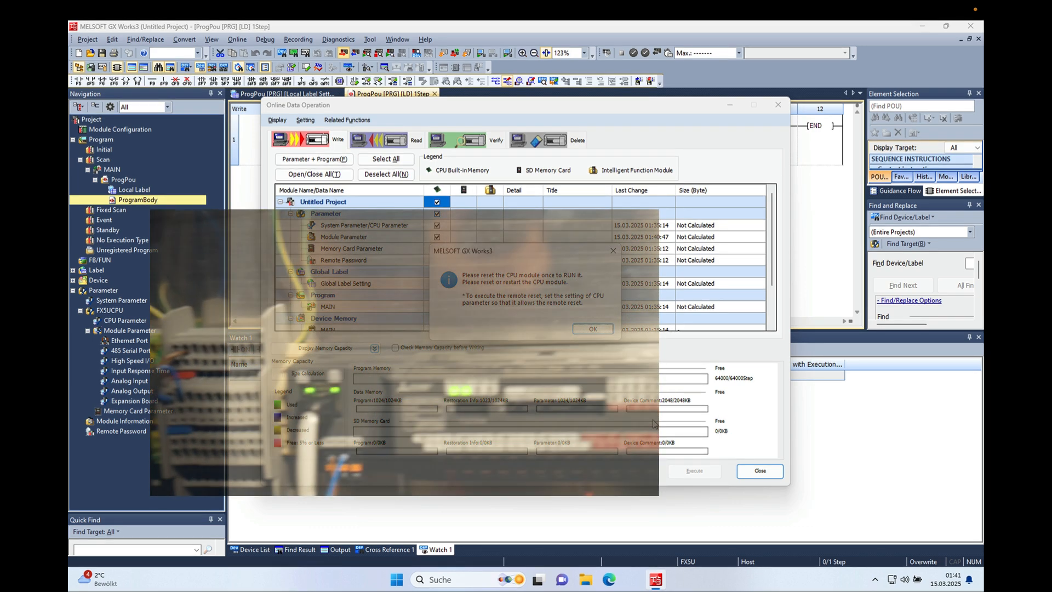
pyautogui.click(592, 329)
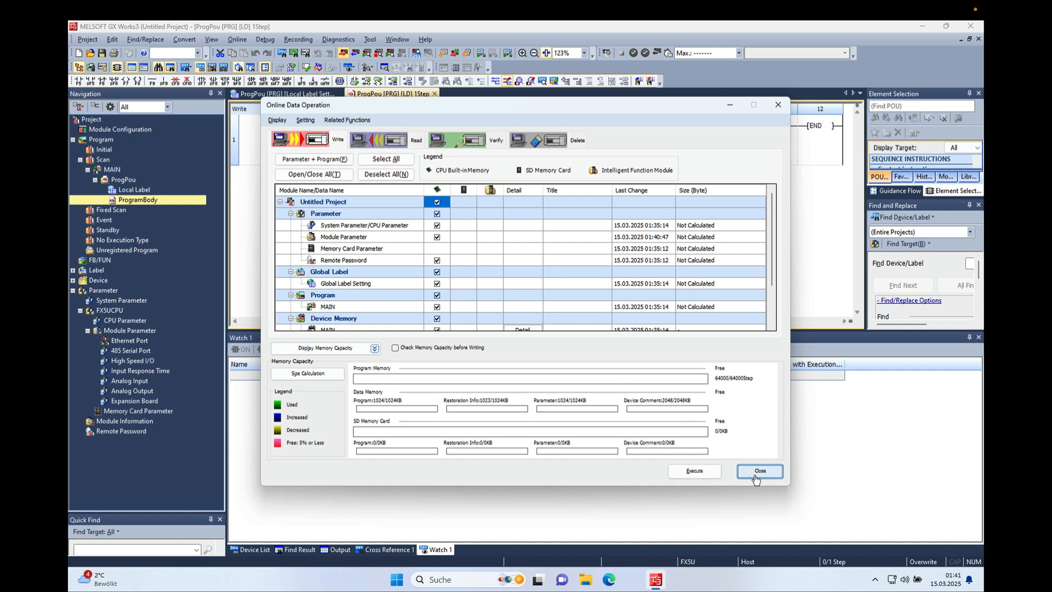
pyautogui.click(759, 470)
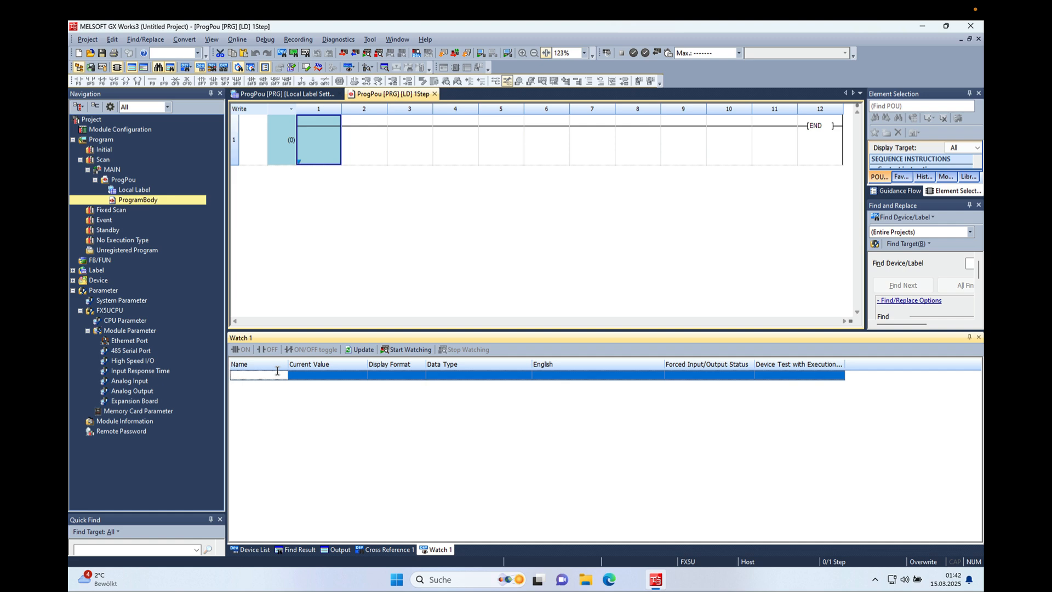
# - Add Y220 and X200 as entries in the Watch 1 list
pyautogui.write('y')
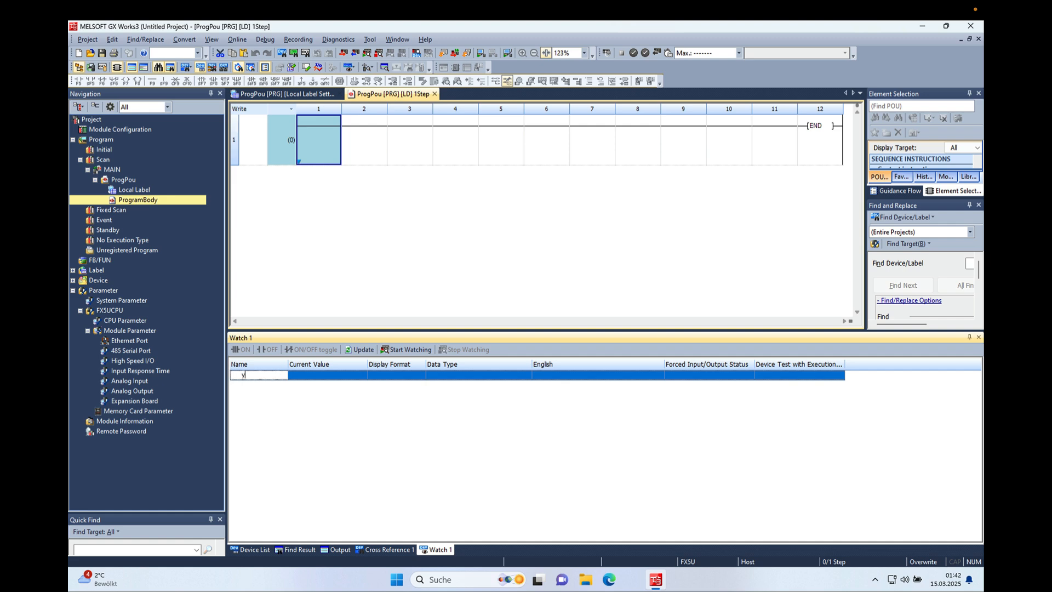
pyautogui.write('220')
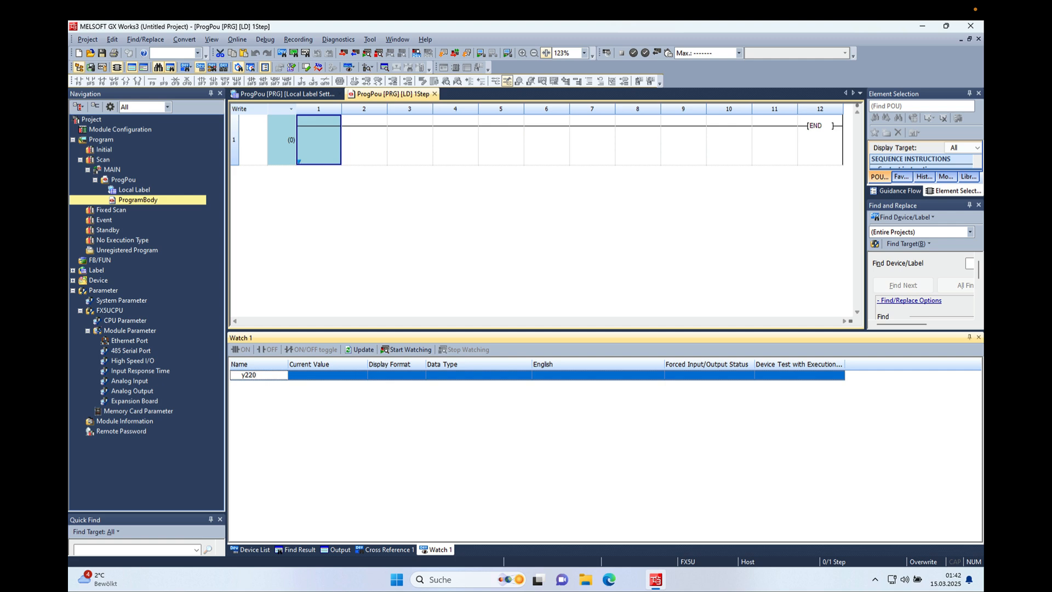
pyautogui.press('enter')
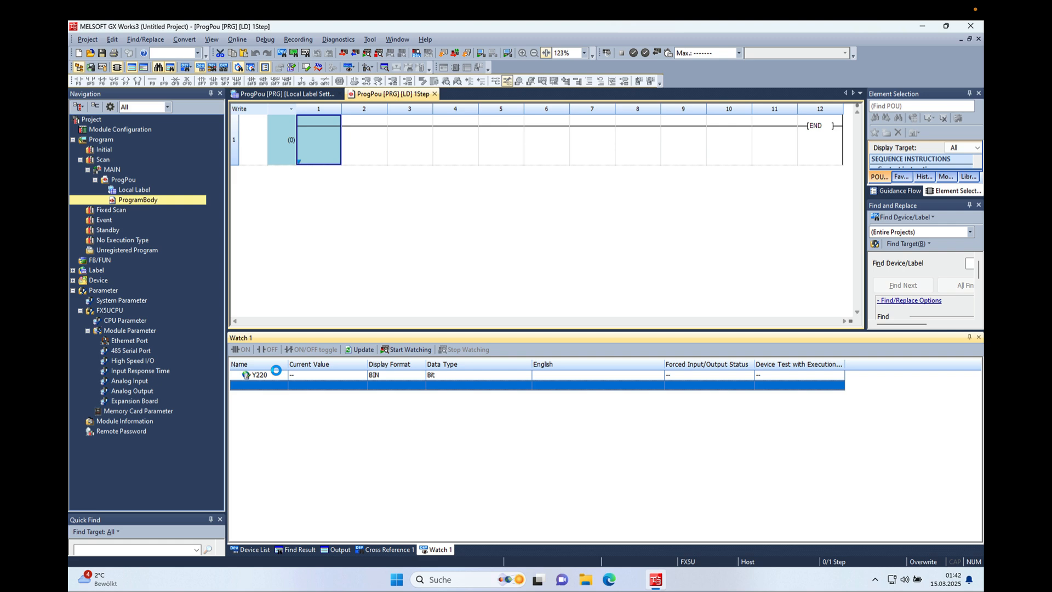
pyautogui.write('x200')
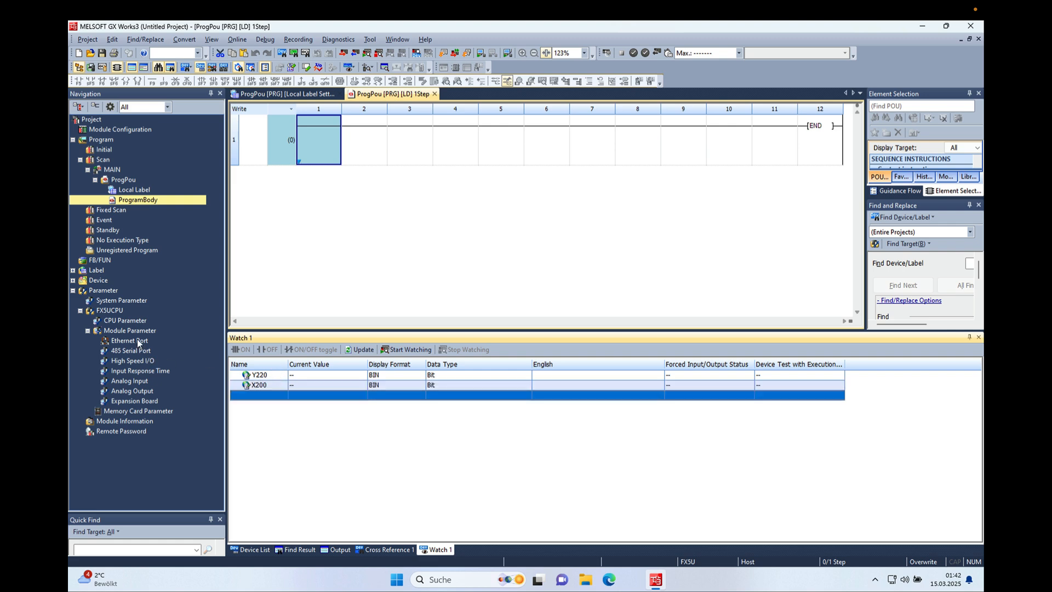
# - Reopen the Ethernet Port parameters from the Navigation tree
pyautogui.click(129, 340)
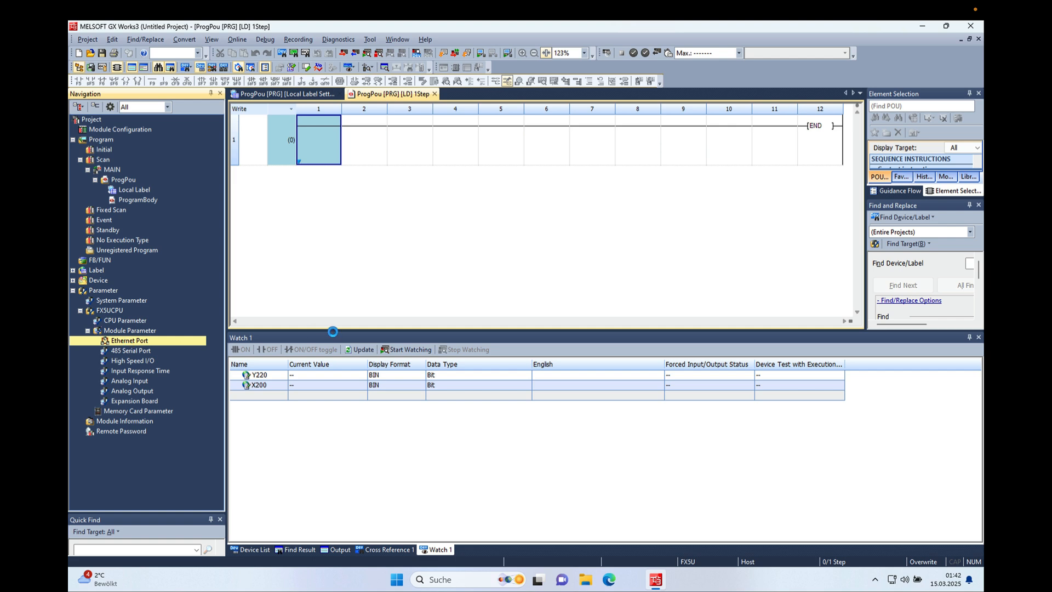
pyautogui.doubleClick(129, 340)
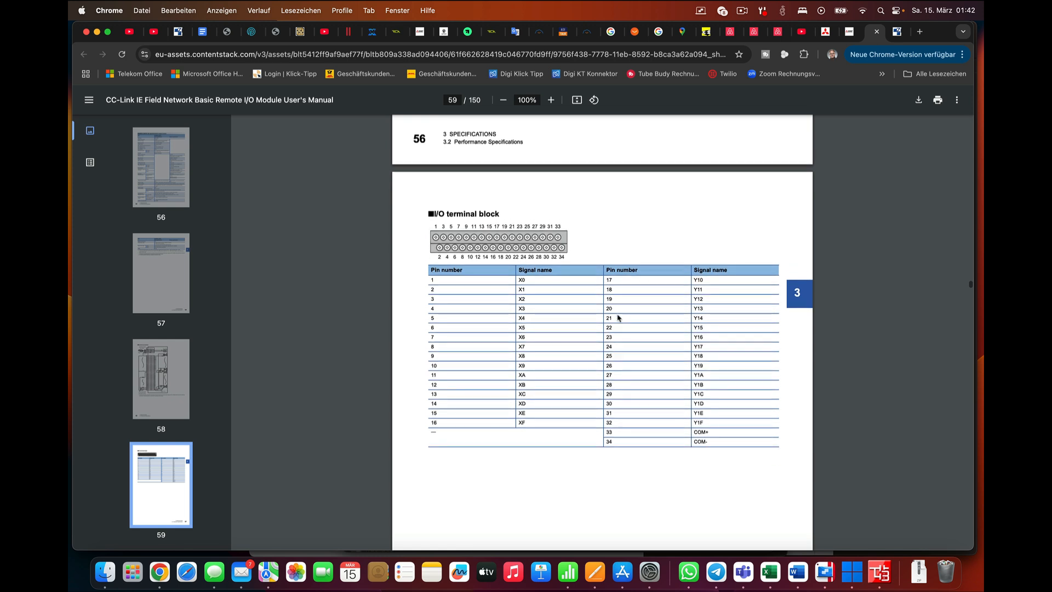
pyautogui.moveTo(536, 283)
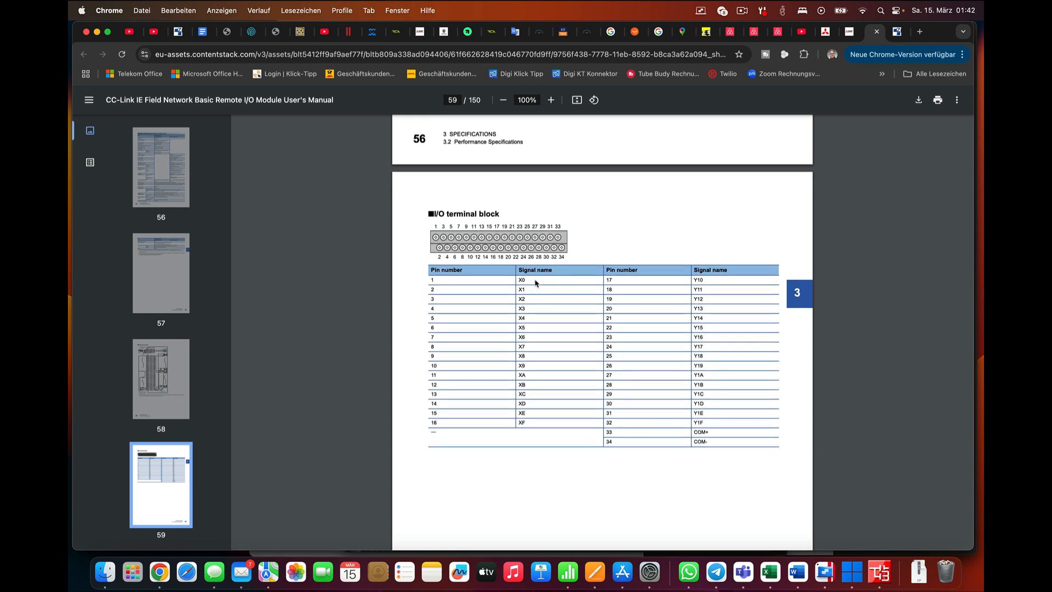
pyautogui.moveTo(530, 341)
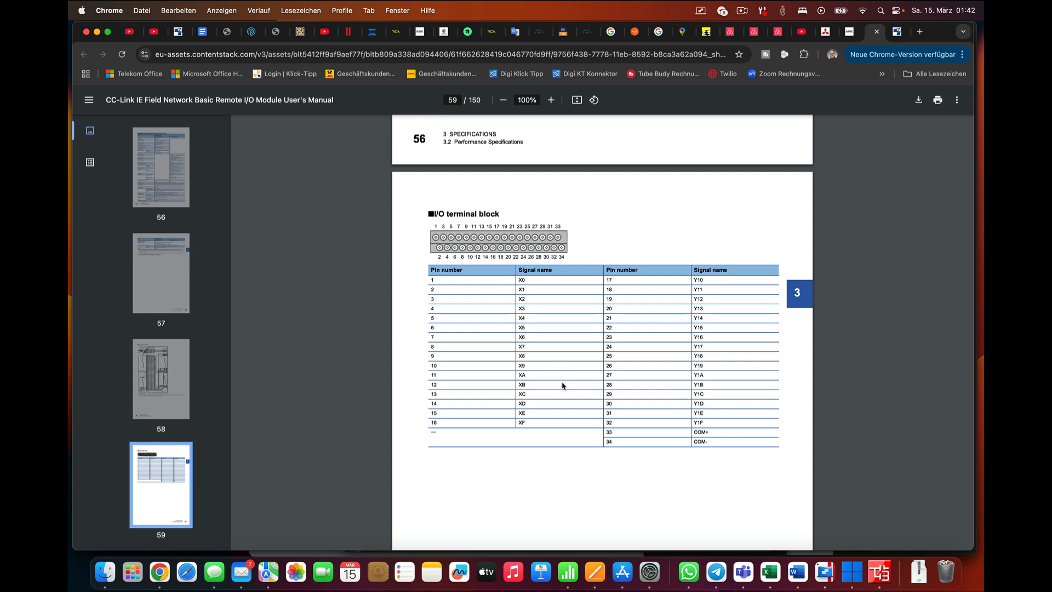
pyautogui.moveTo(539, 359)
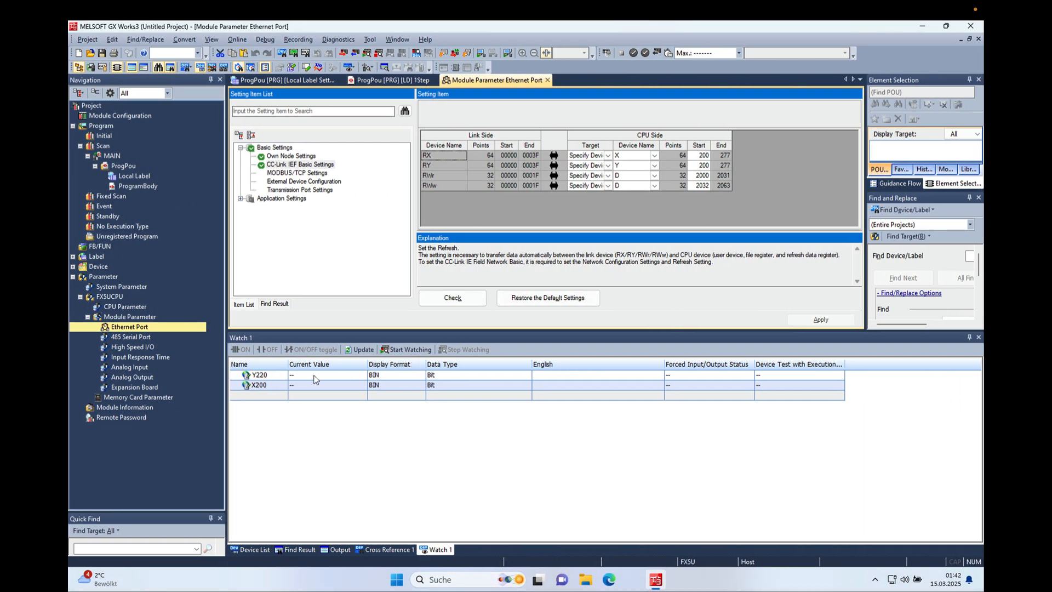
# - Start live watching and rename the X200 watch entry to X202
pyautogui.click(259, 374)
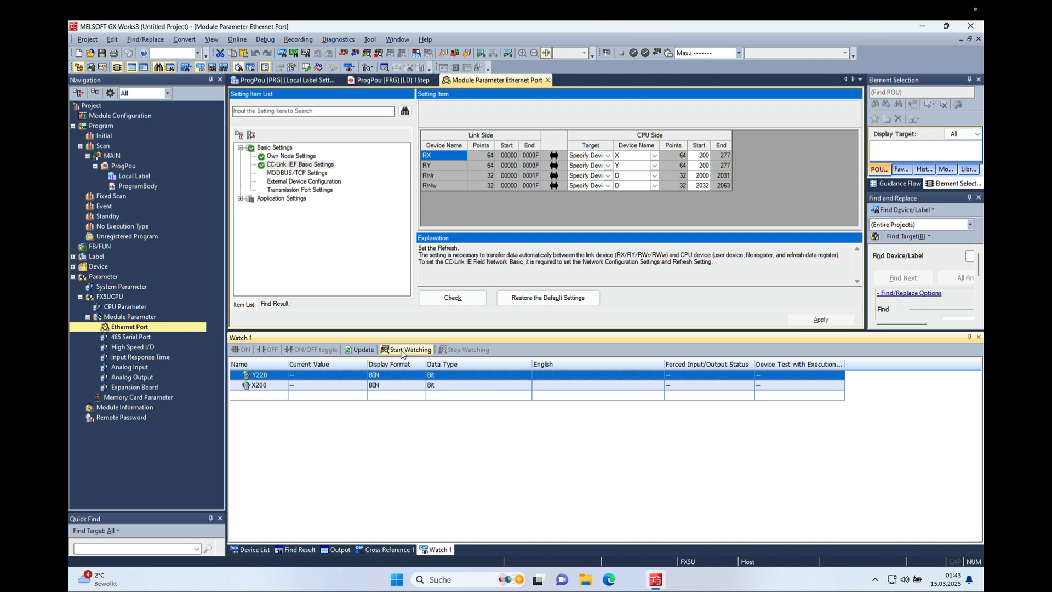
pyautogui.click(406, 349)
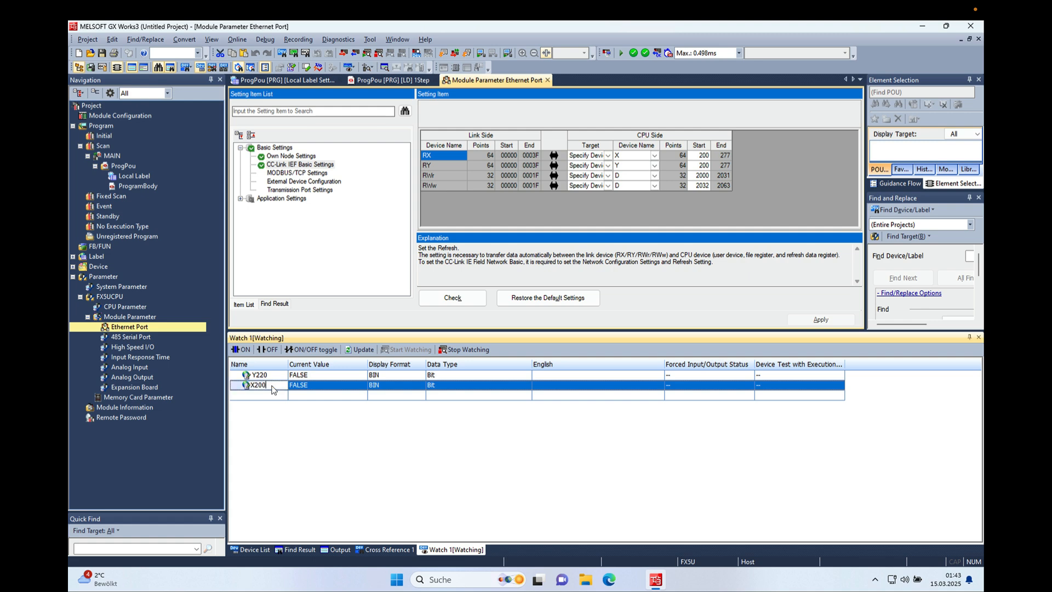
pyautogui.press('Backspace')
pyautogui.write('2')
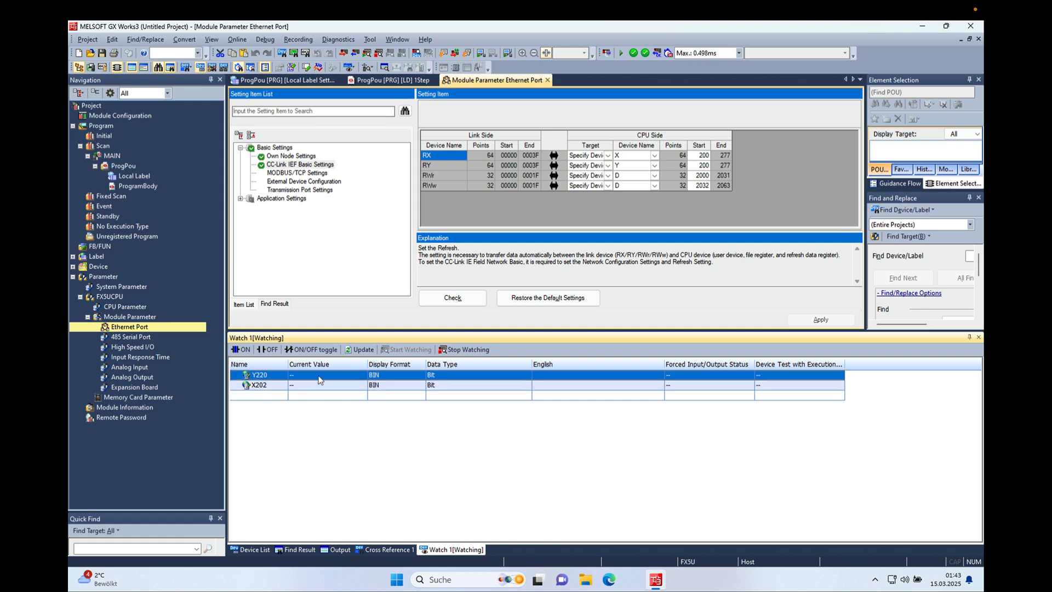
# - Switch output Y220 on so Y220 and X202 both read TRUE
pyautogui.click(313, 349)
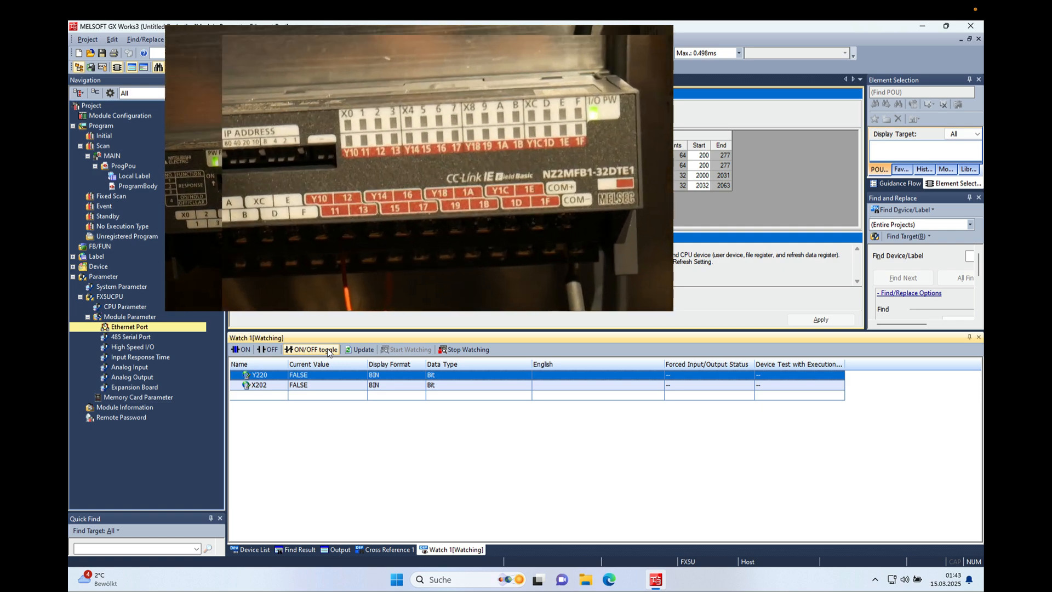
pyautogui.click(314, 349)
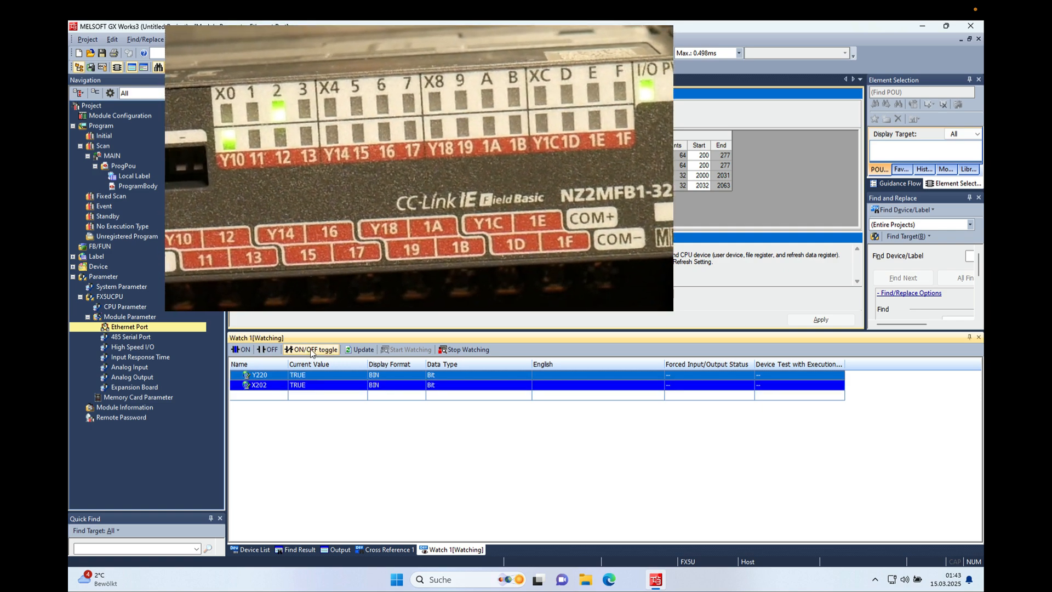